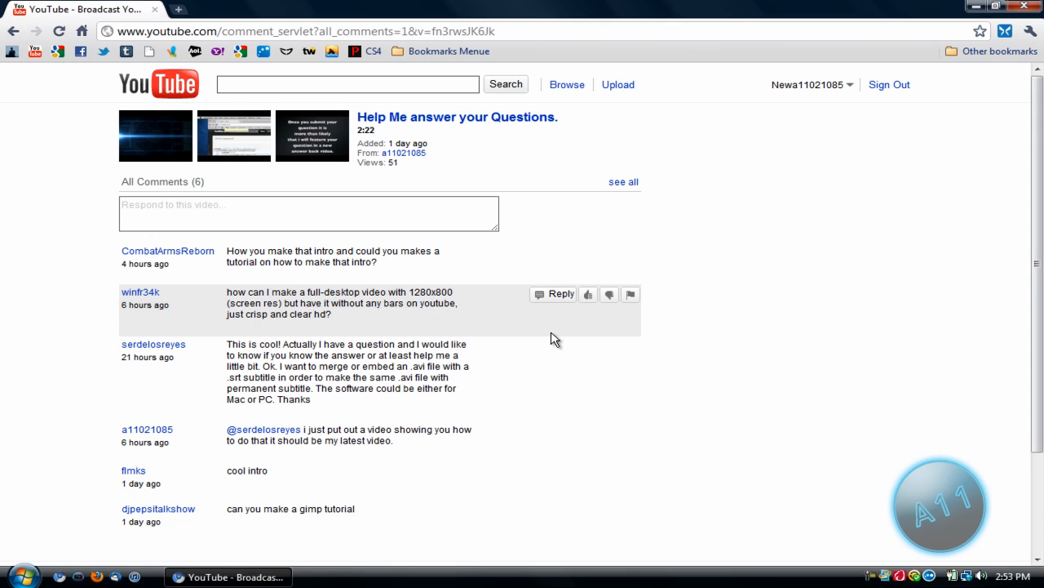
mouse_move(715, 328)
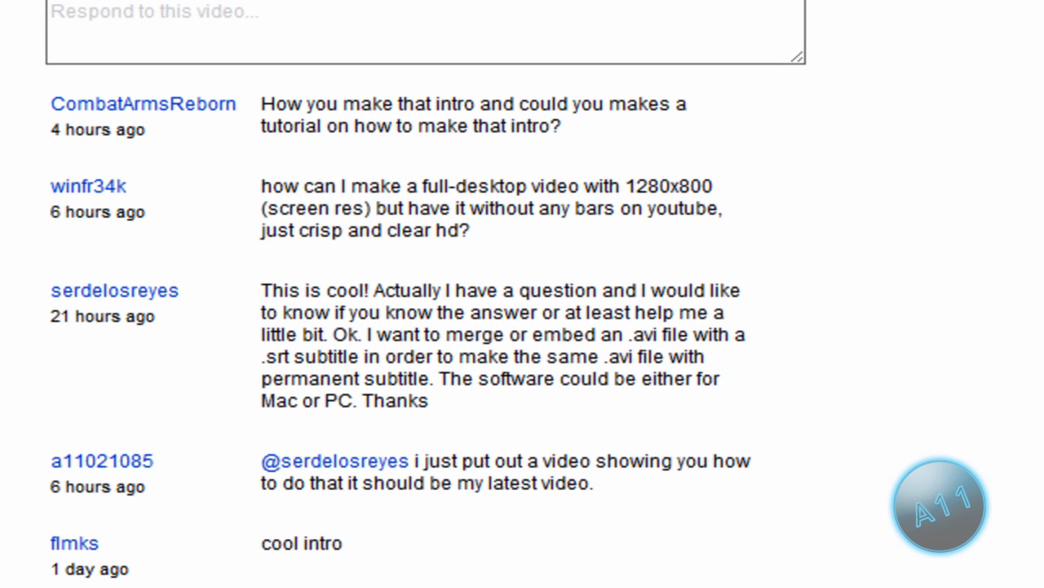
mouse_move(611, 114)
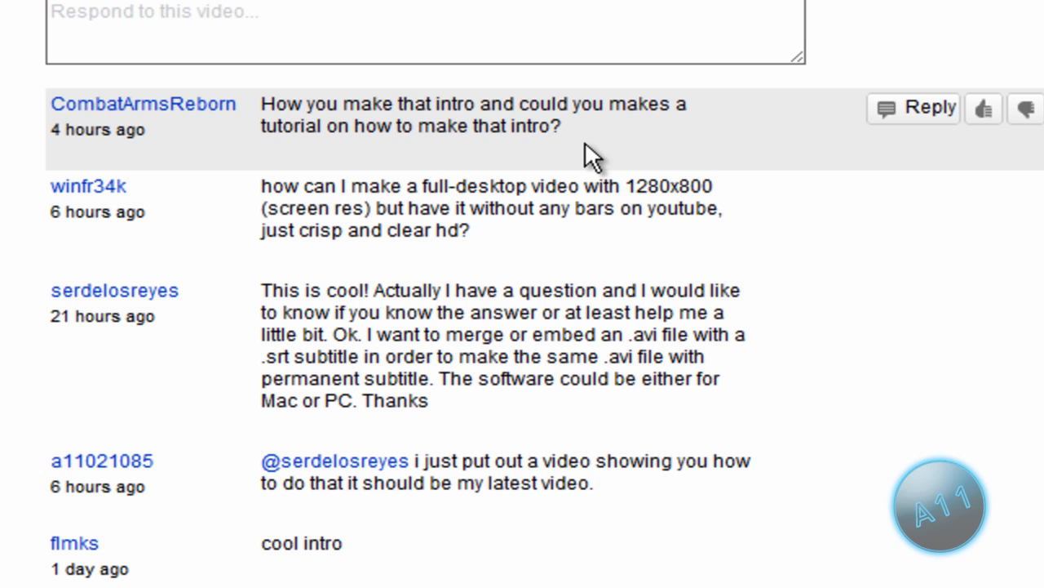
mouse_move(530, 114)
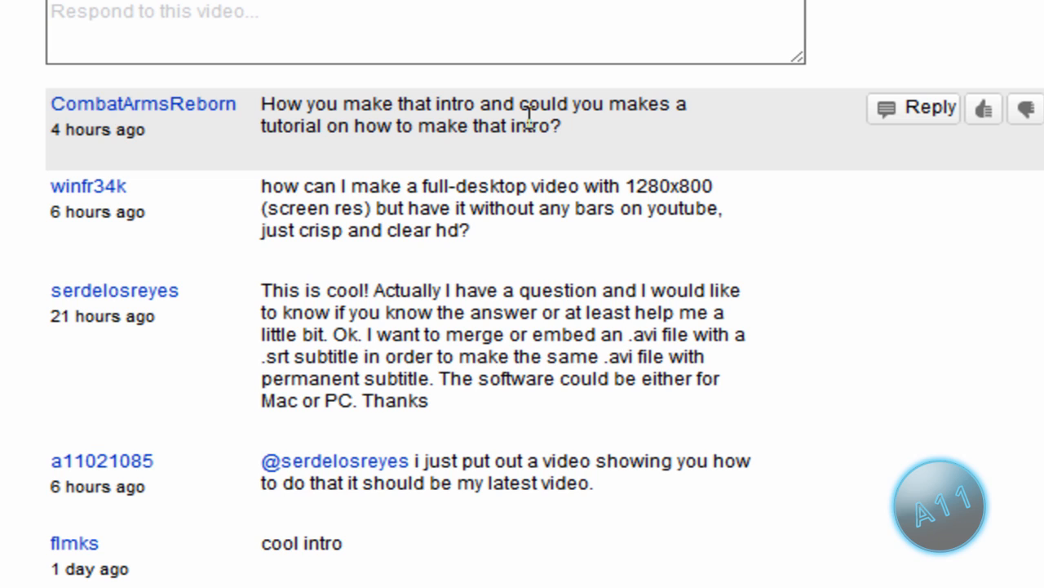
mouse_move(317, 212)
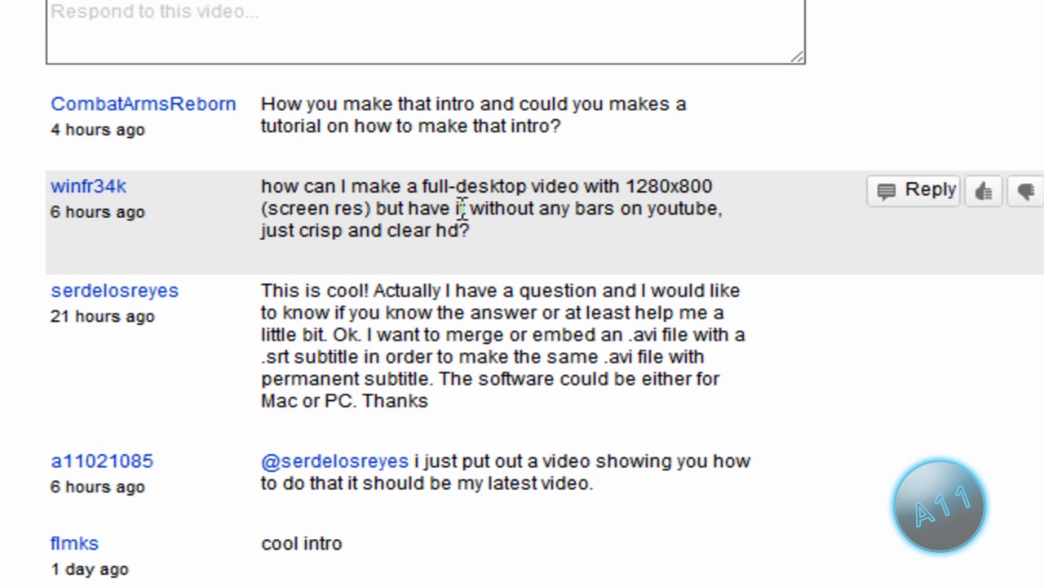
mouse_move(672, 190)
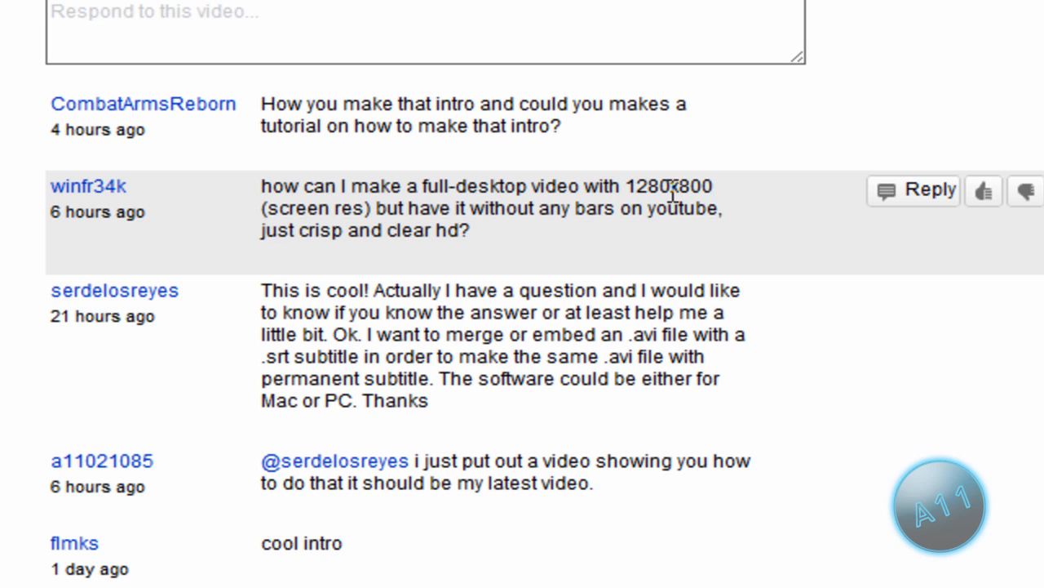
mouse_move(373, 227)
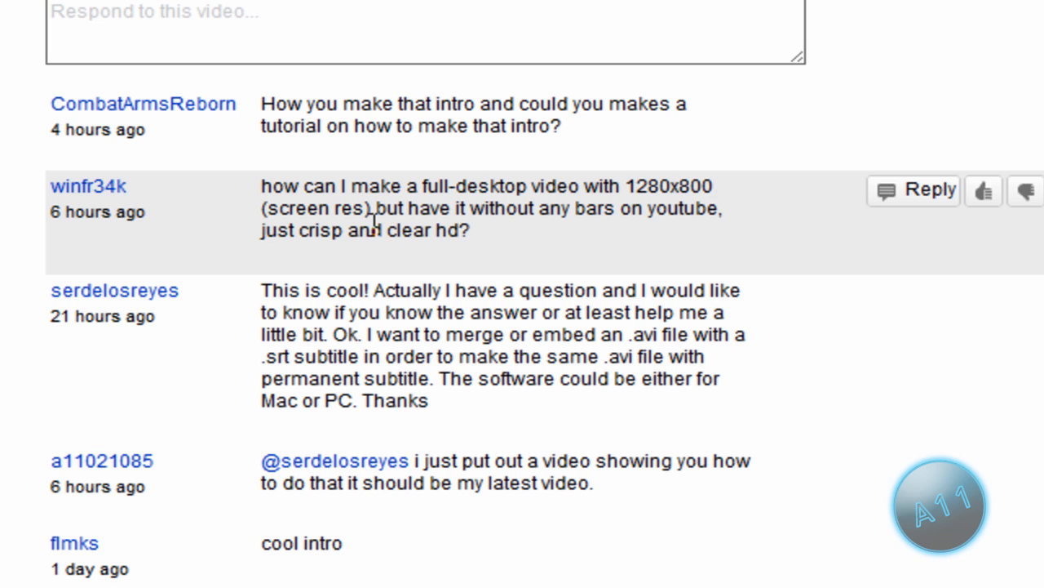
mouse_move(623, 219)
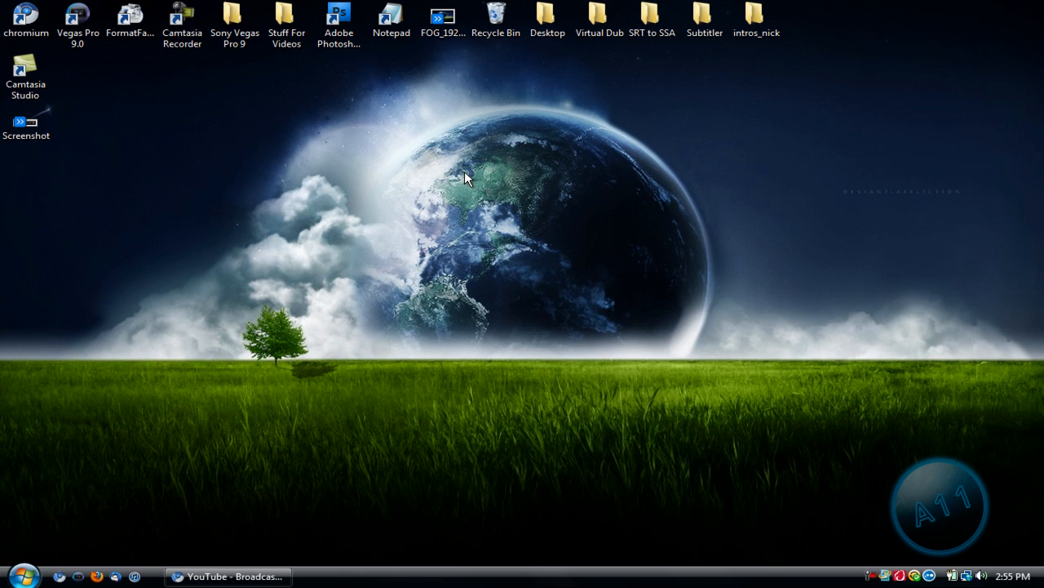
mouse_move(241, 108)
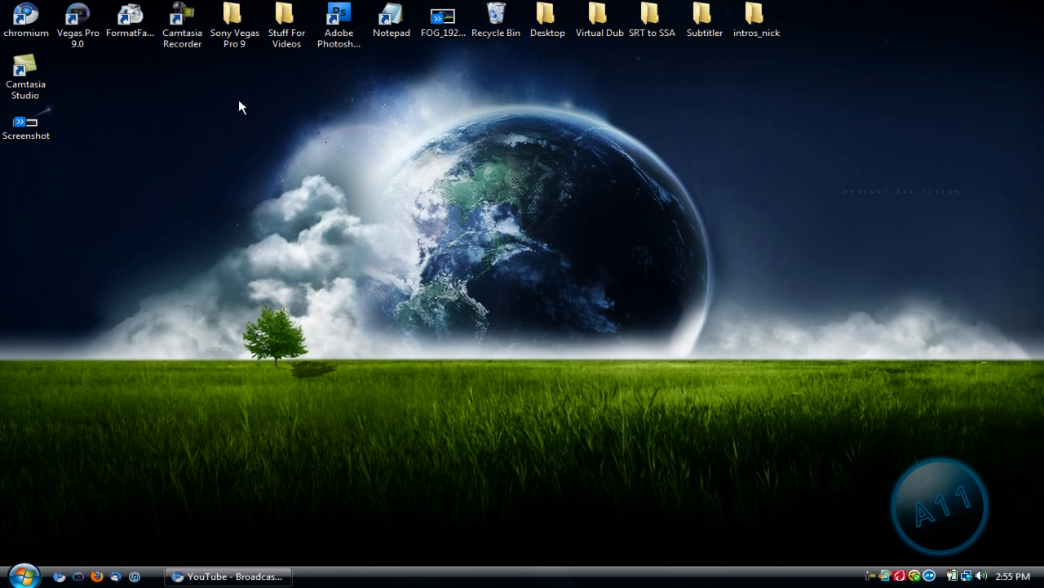
- Visit the desktop's Personalization settings from the context menu and close them again
click(23, 575)
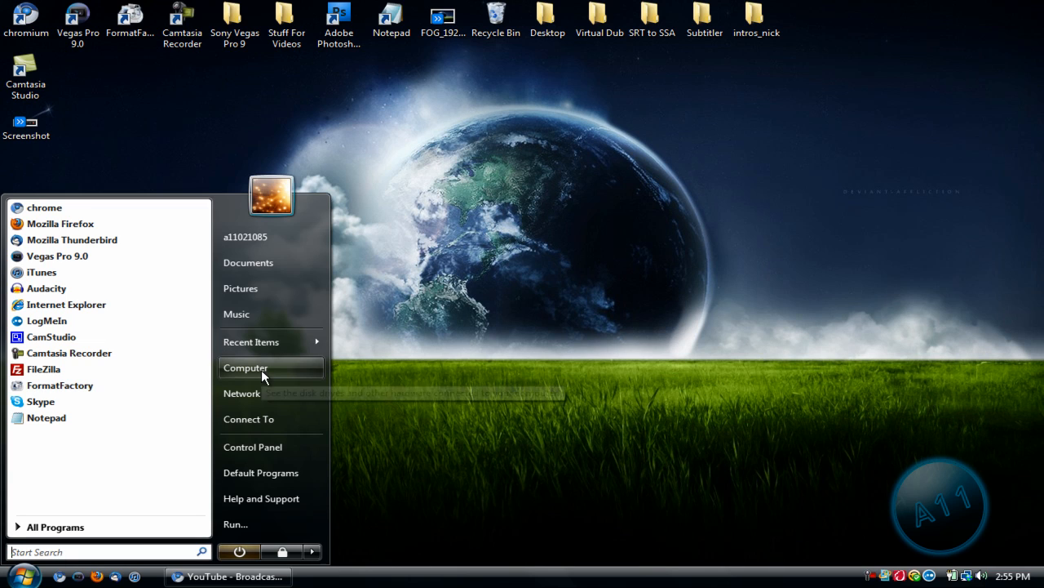
right_click(653, 343)
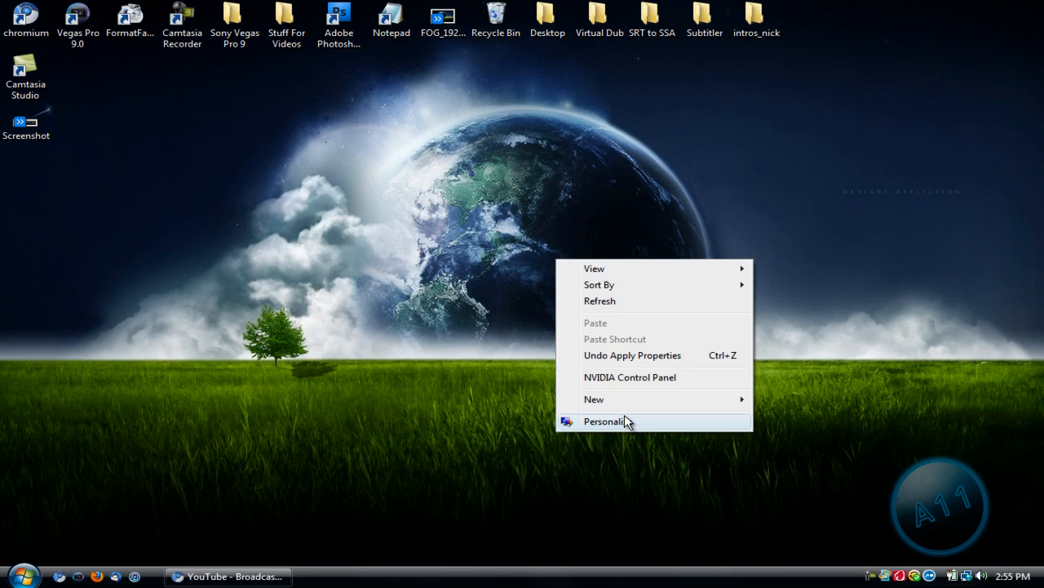
click(607, 421)
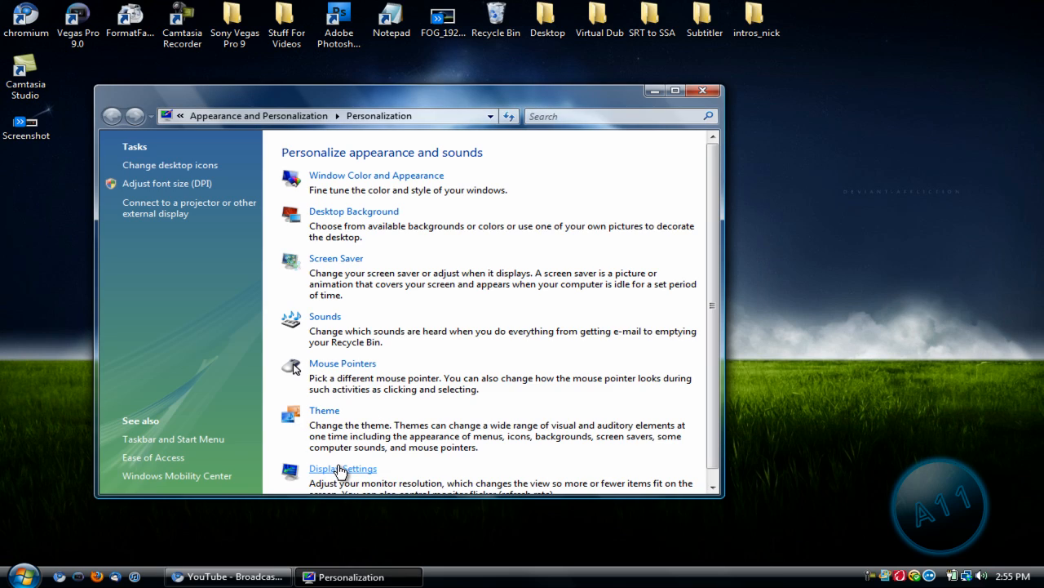
click(343, 466)
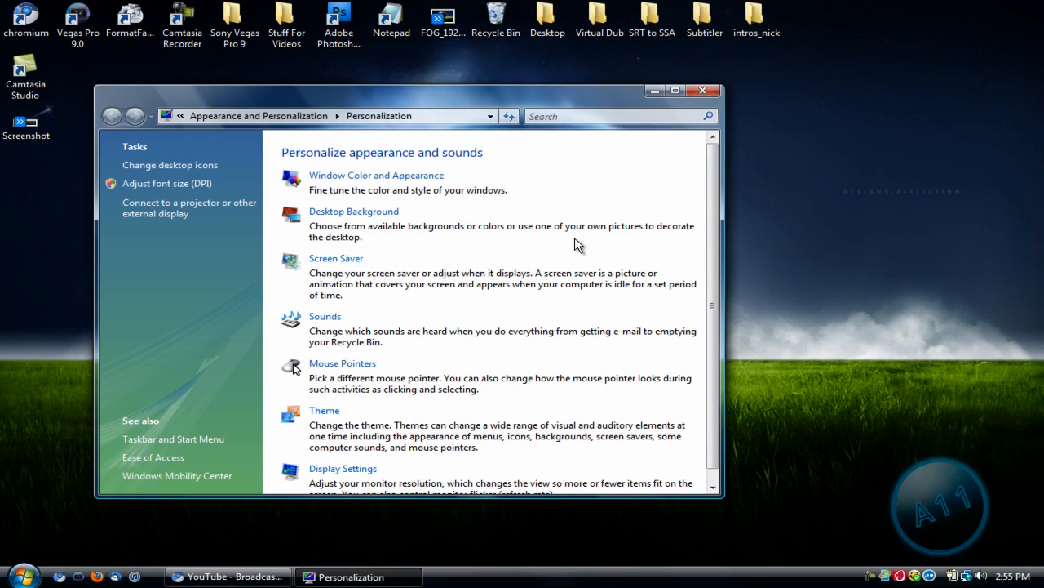
click(702, 91)
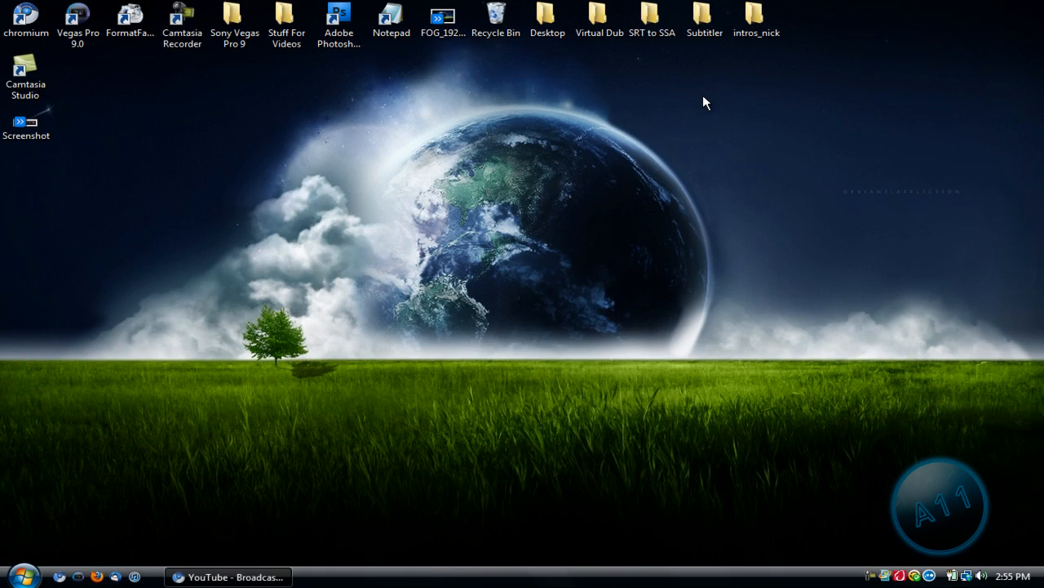
- View the recorder-settings screenshot from the desktop, then pick out the new capture-1 recording file
click(26, 16)
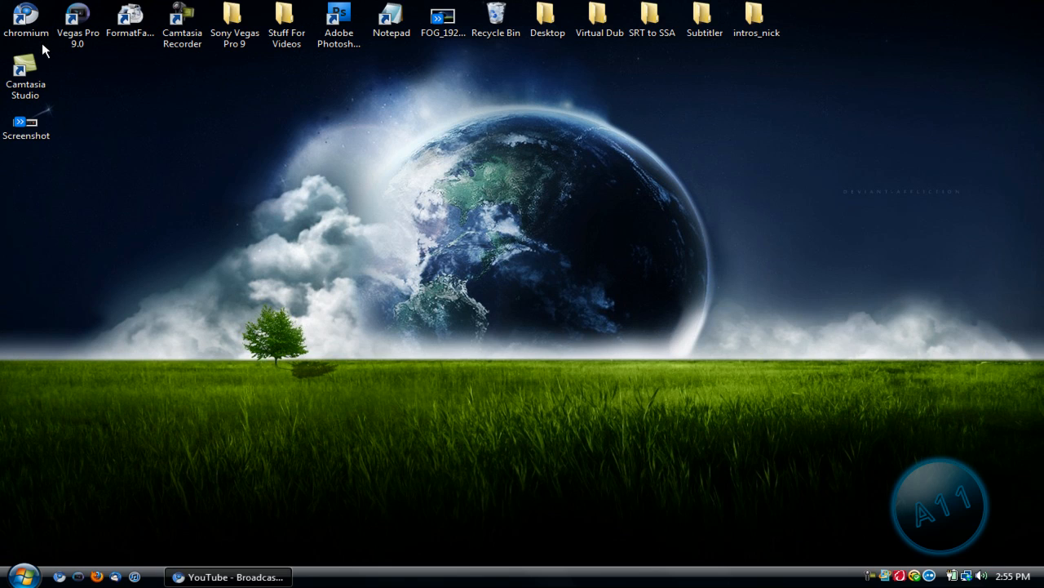
mouse_move(327, 244)
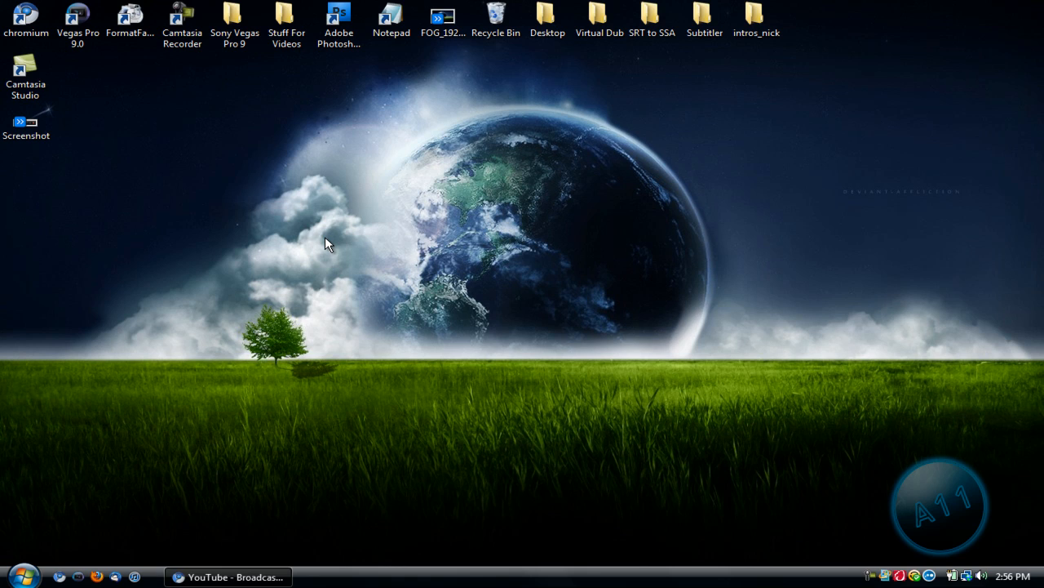
click(496, 18)
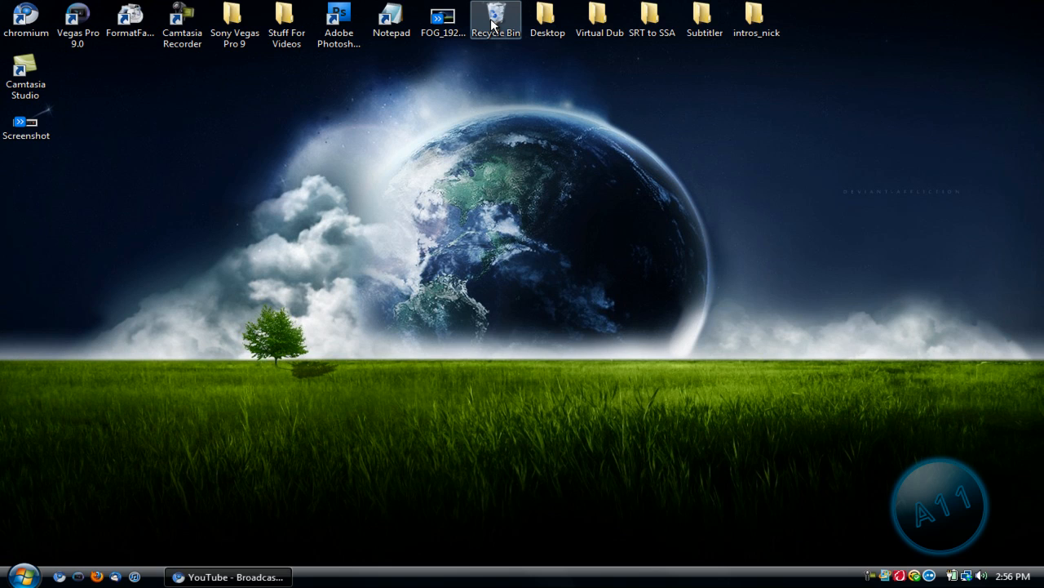
click(26, 79)
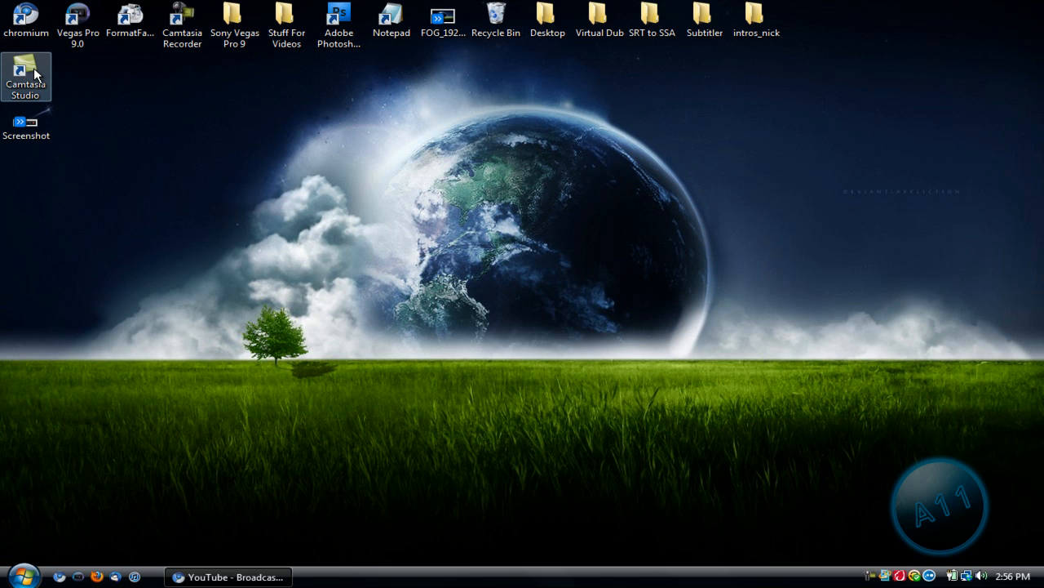
mouse_move(69, 199)
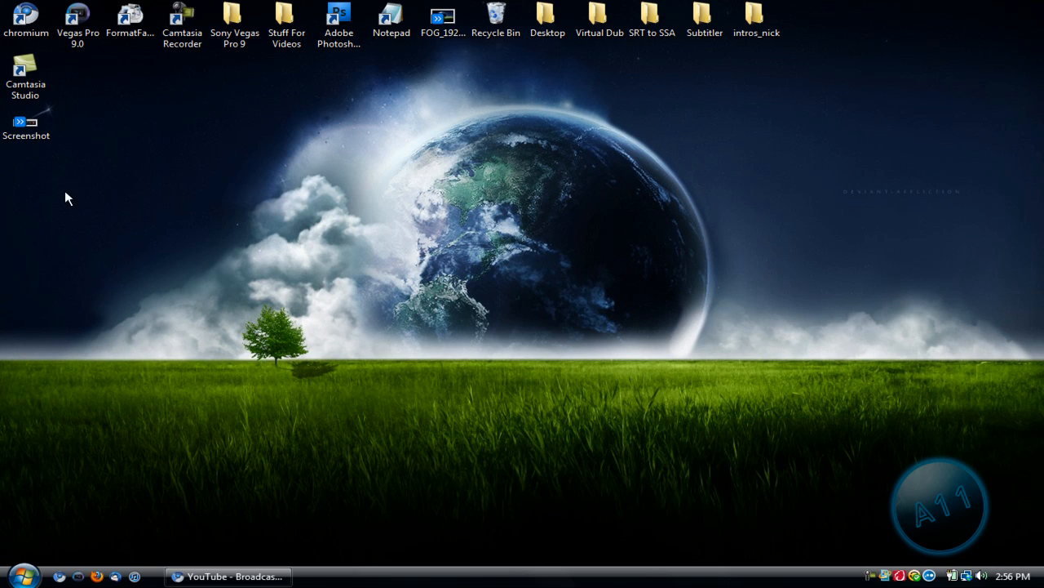
mouse_move(147, 338)
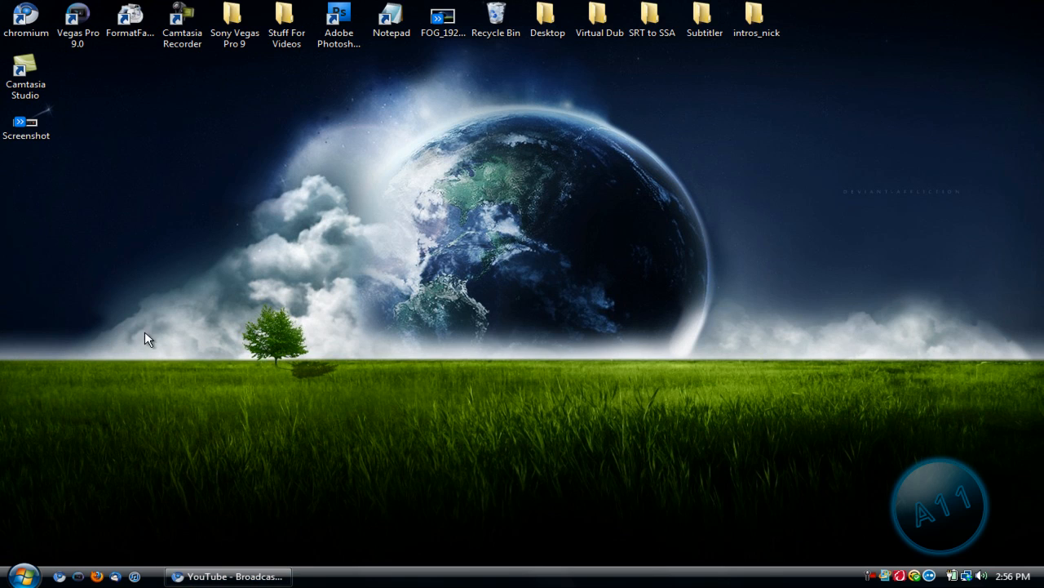
click(26, 73)
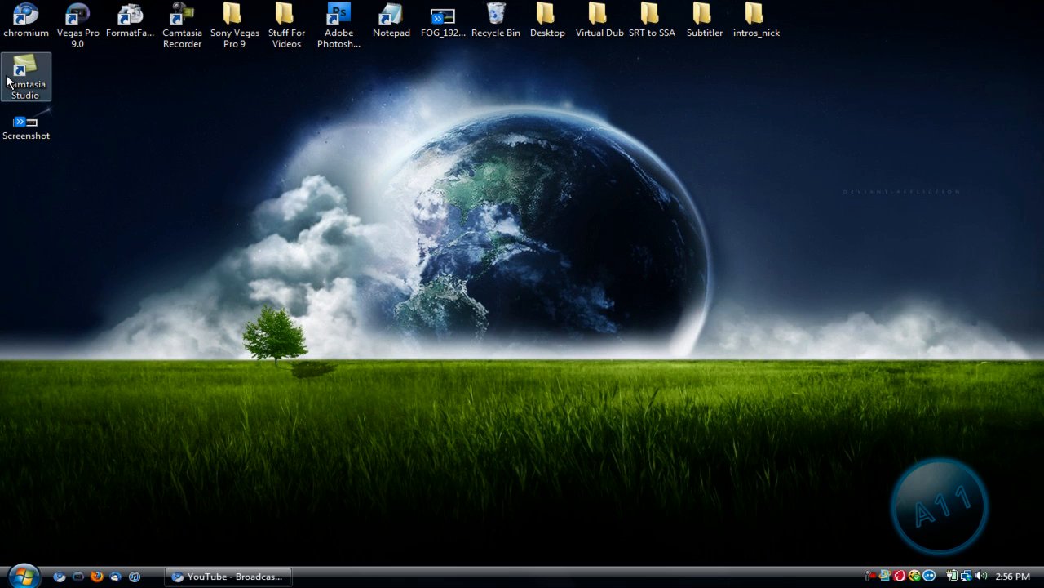
mouse_move(340, 166)
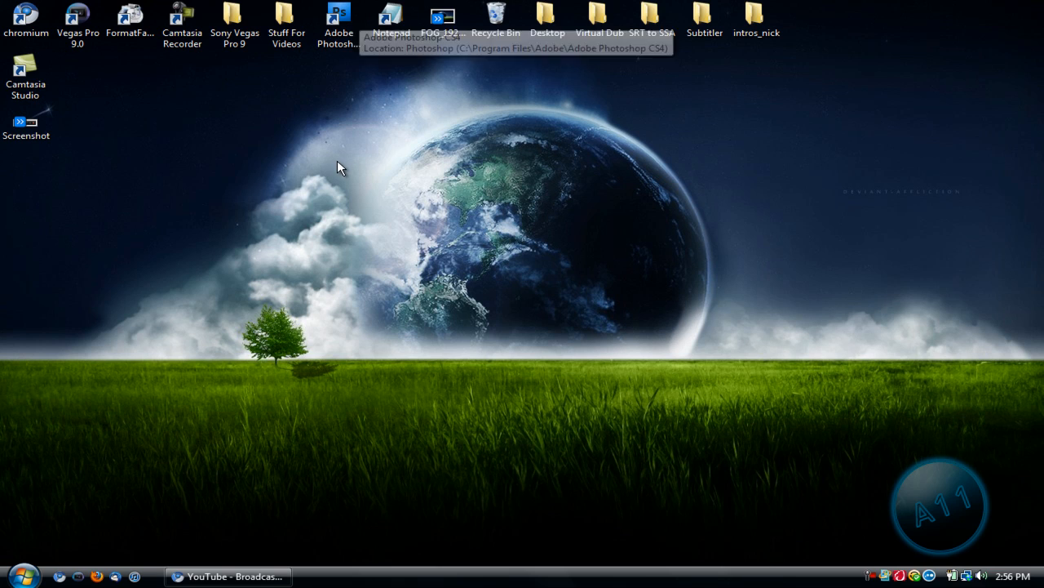
click(26, 74)
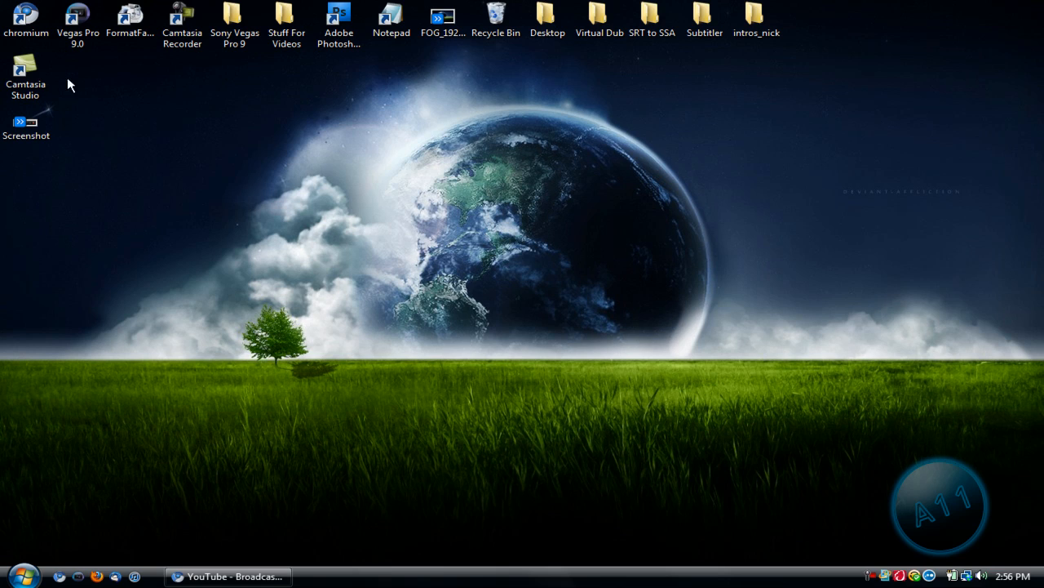
mouse_move(97, 100)
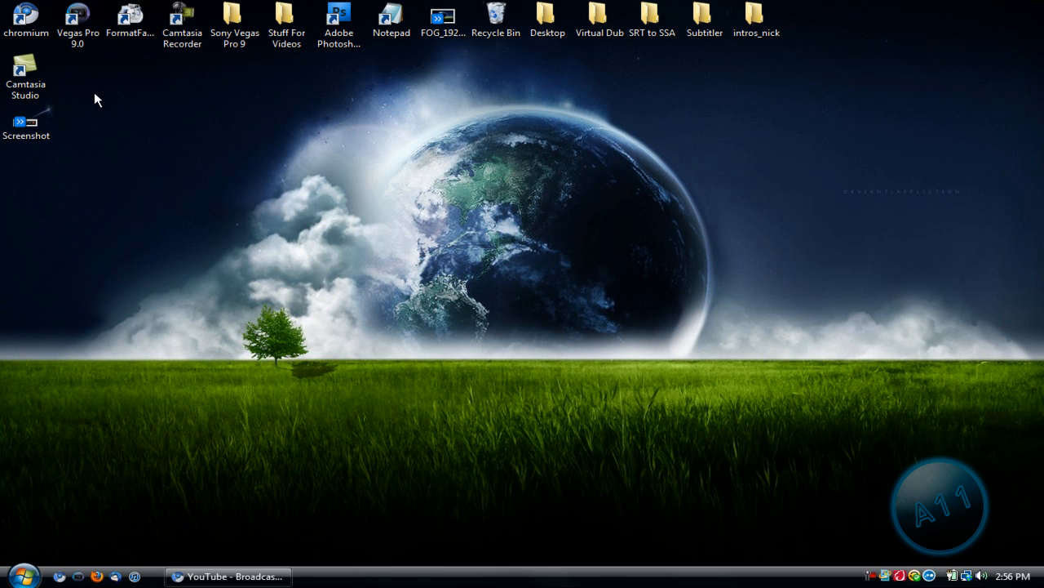
mouse_move(141, 154)
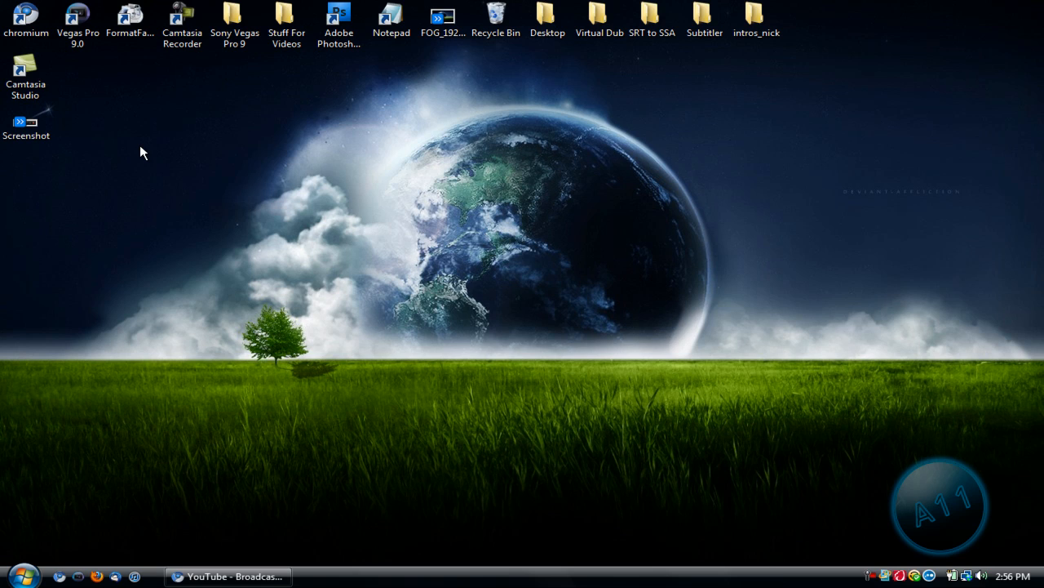
click(26, 123)
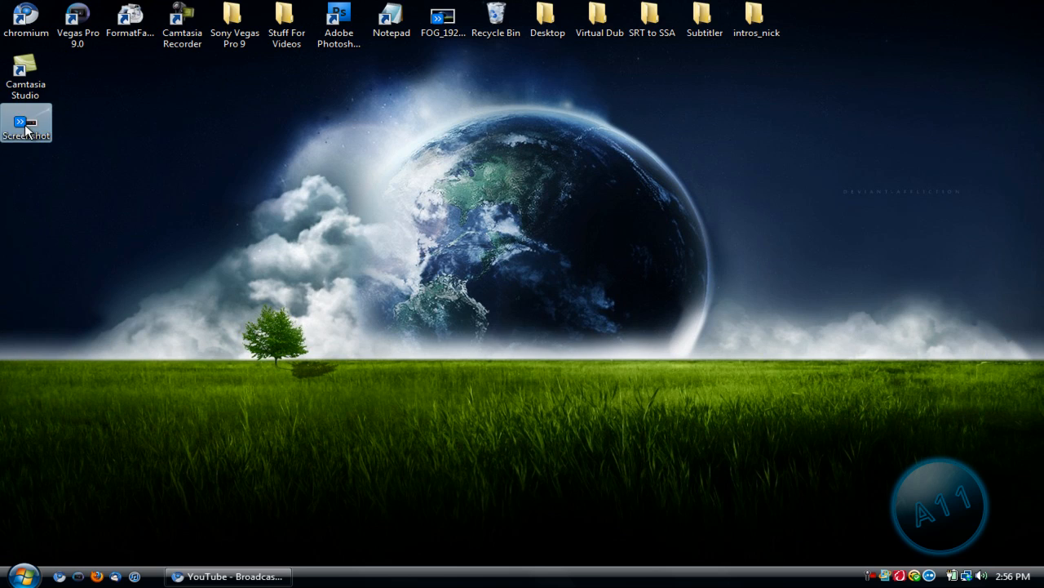
double_click(26, 123)
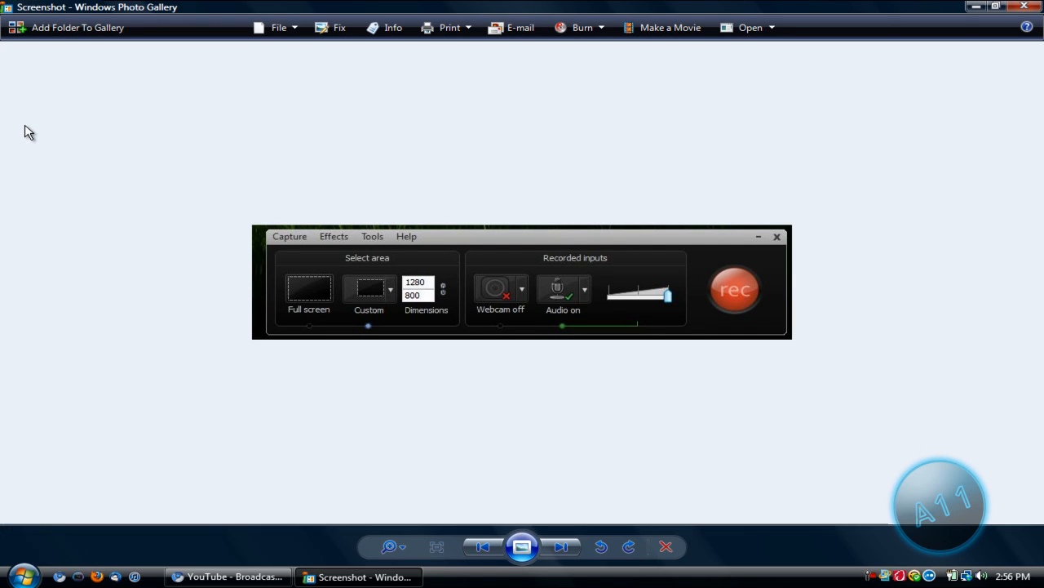
mouse_move(366, 307)
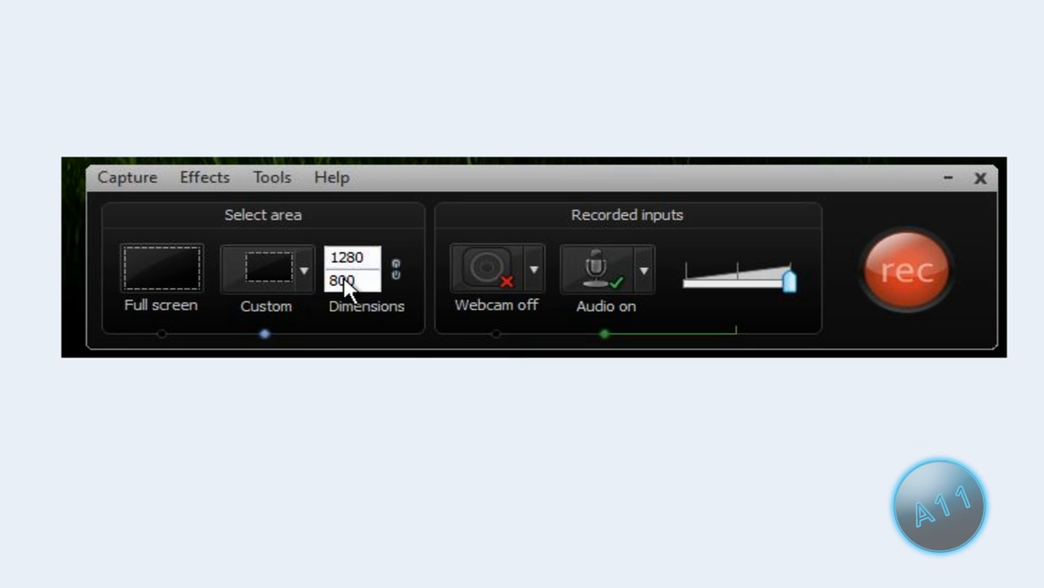
mouse_move(346, 294)
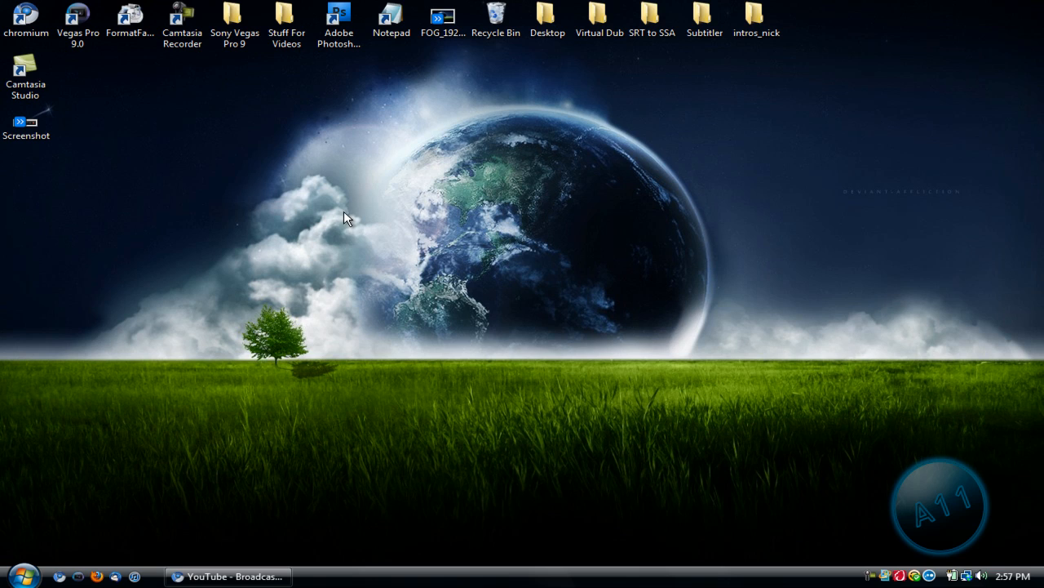
mouse_move(803, 486)
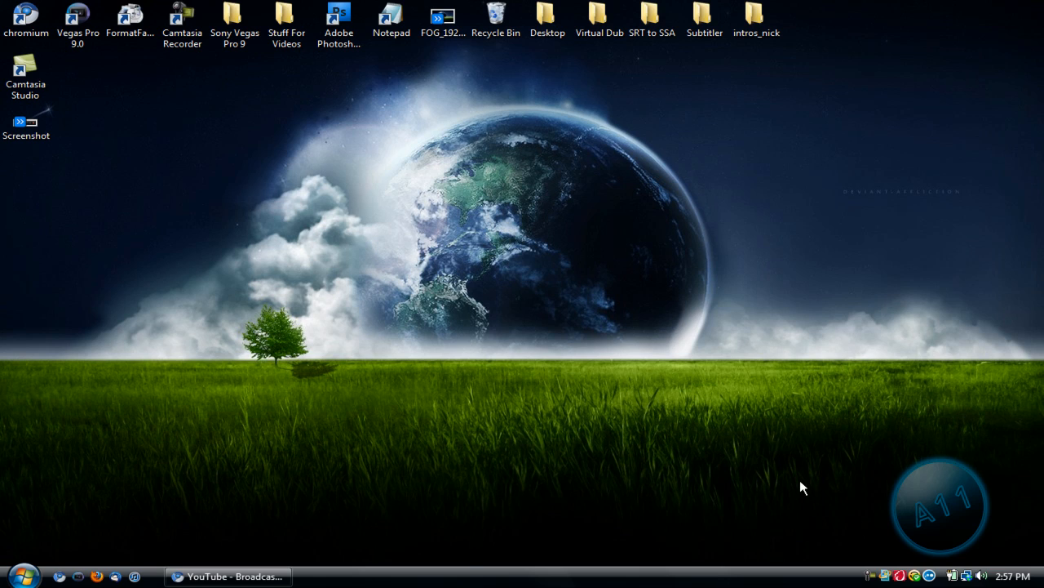
mouse_move(810, 501)
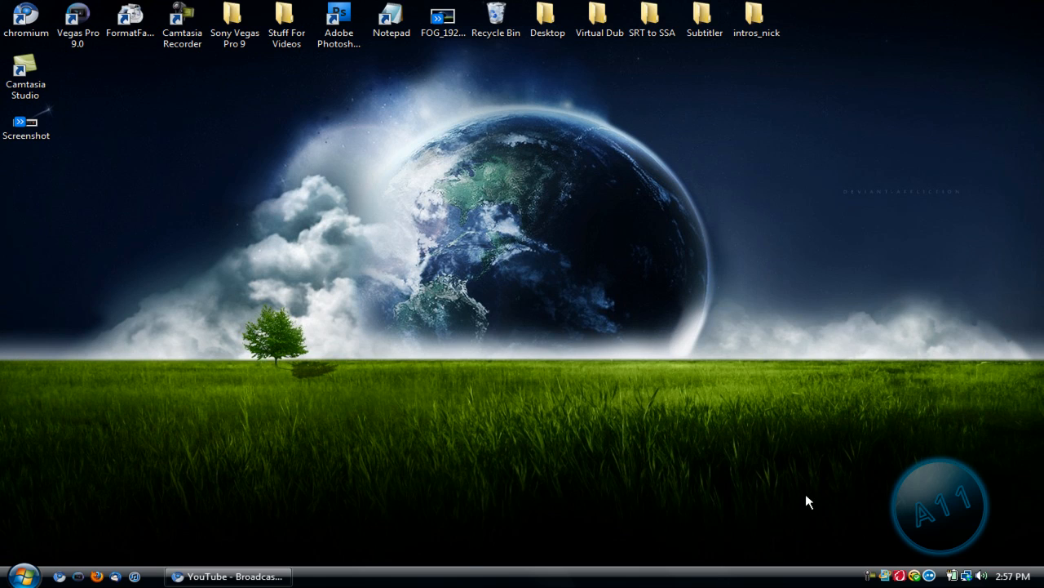
mouse_move(878, 514)
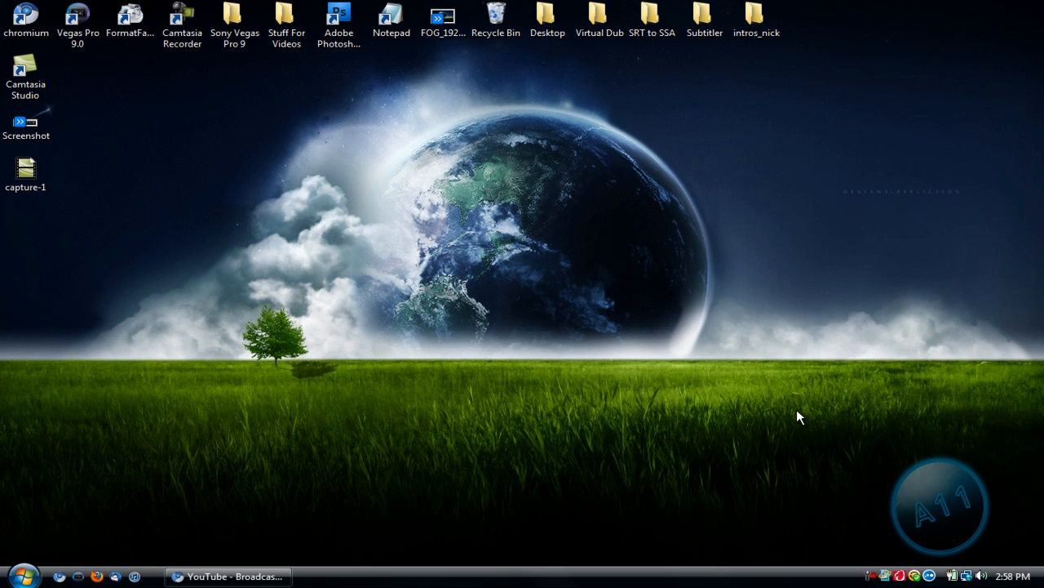
mouse_move(283, 180)
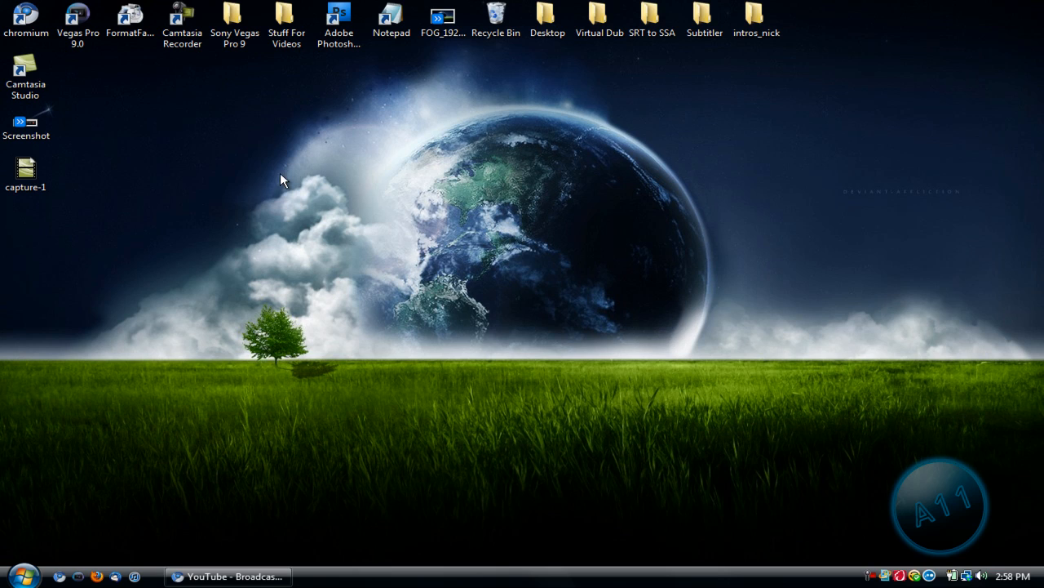
click(26, 172)
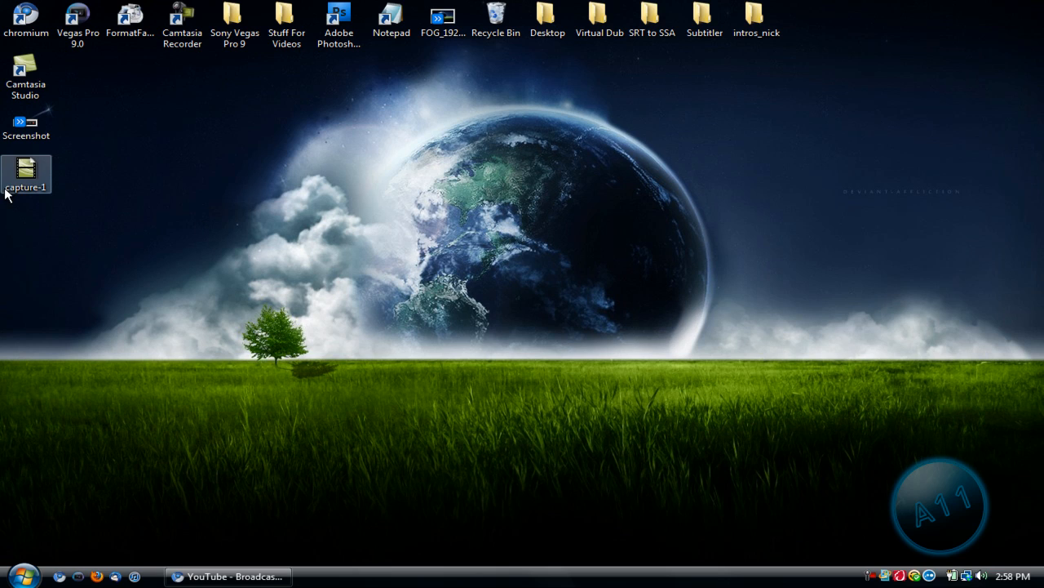
mouse_move(41, 195)
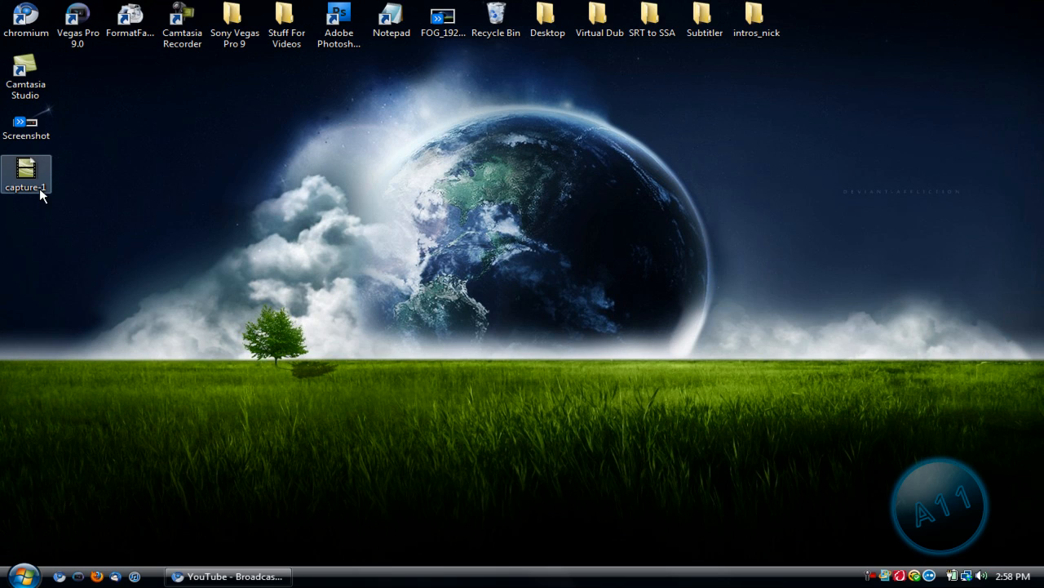
mouse_move(43, 198)
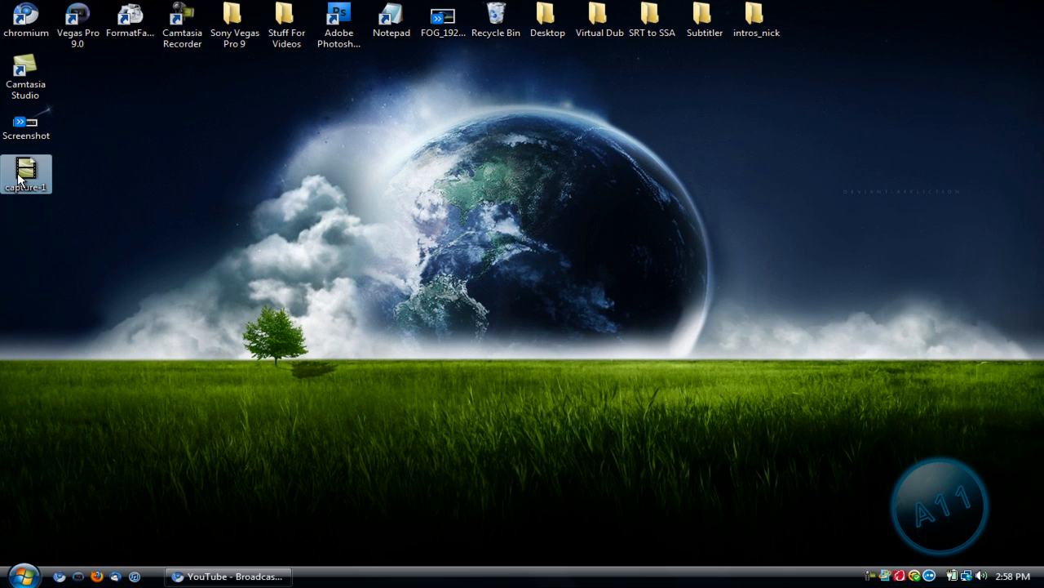
- Launch capture-1 from the desktop so capture-1.camrec loads into a new project's clip bin
double_click(26, 73)
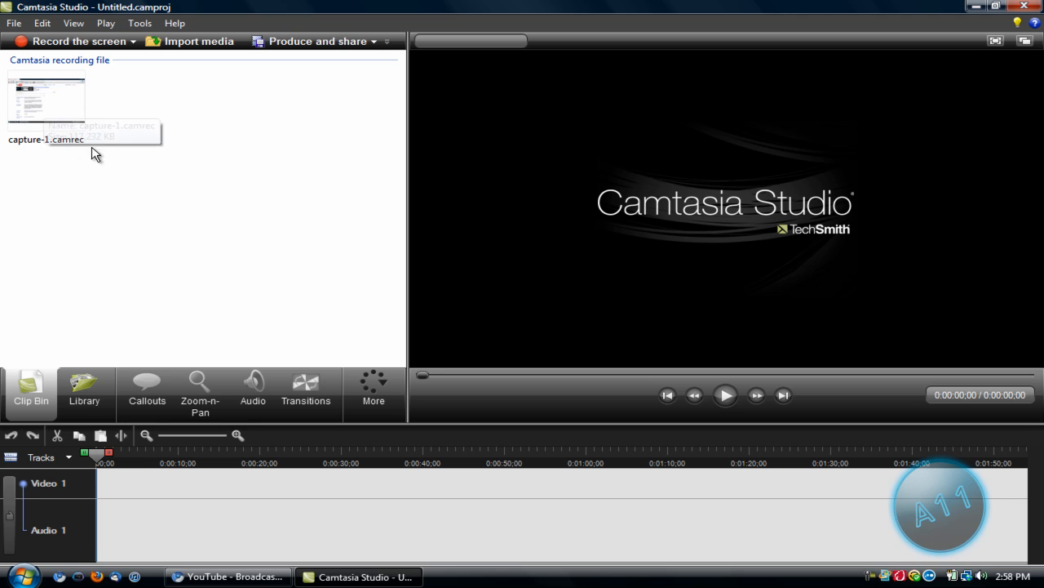
- Add the recording to the timeline and review the 640 x 400 editing dimensions with Keep aspect ratio
click(46, 99)
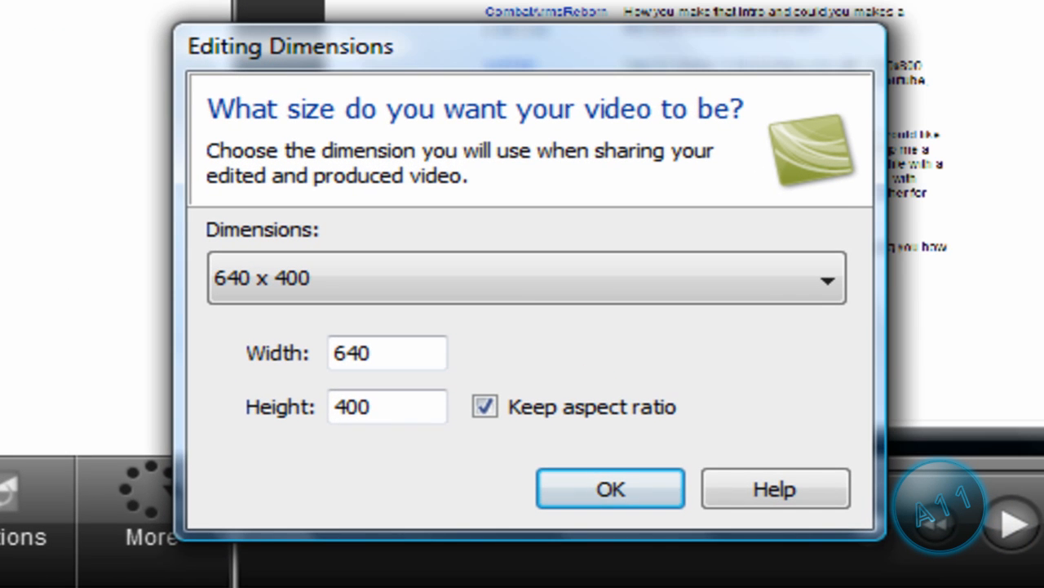
mouse_move(584, 117)
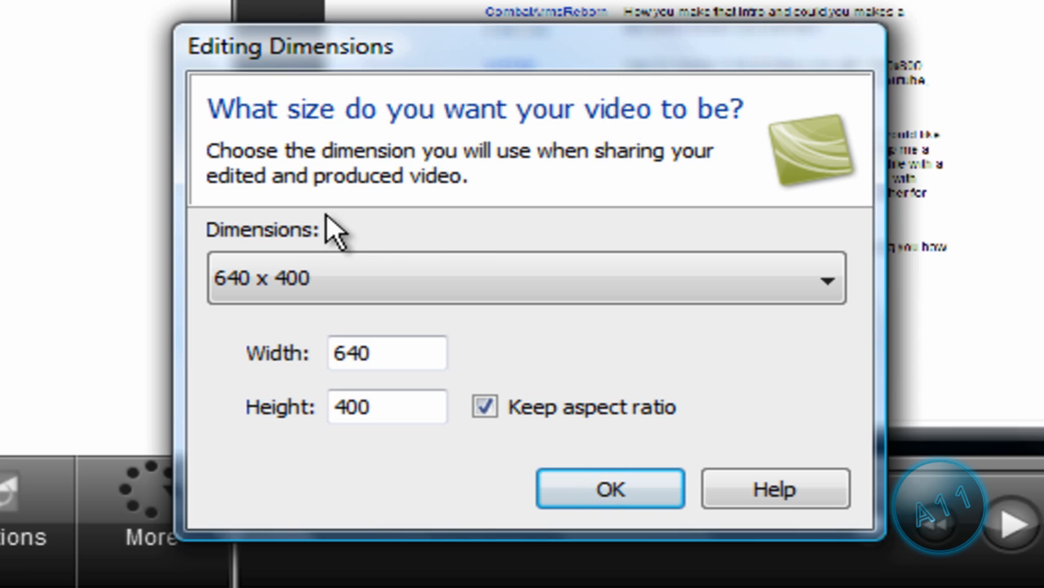
click(526, 278)
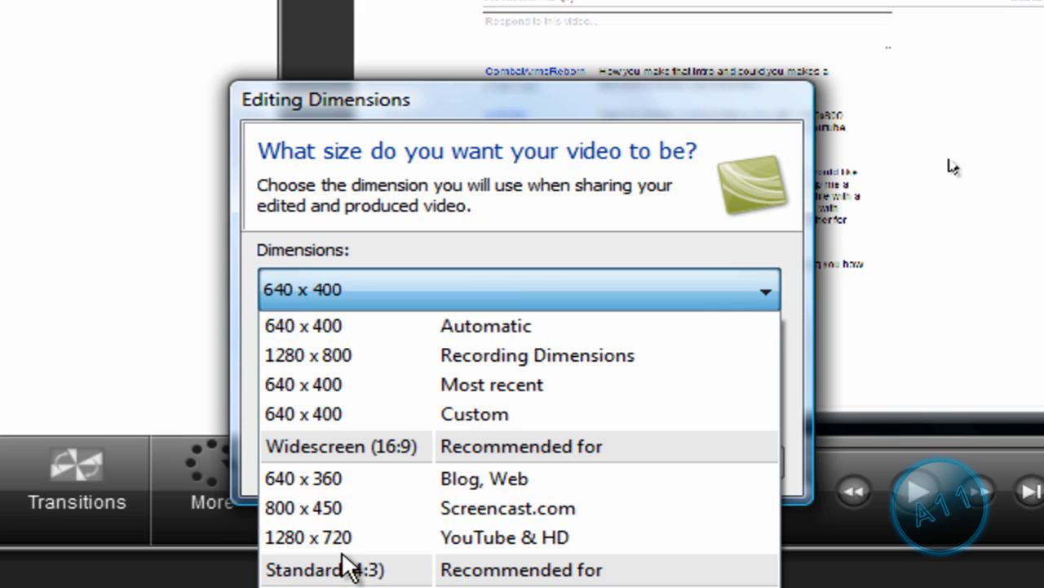
mouse_move(343, 536)
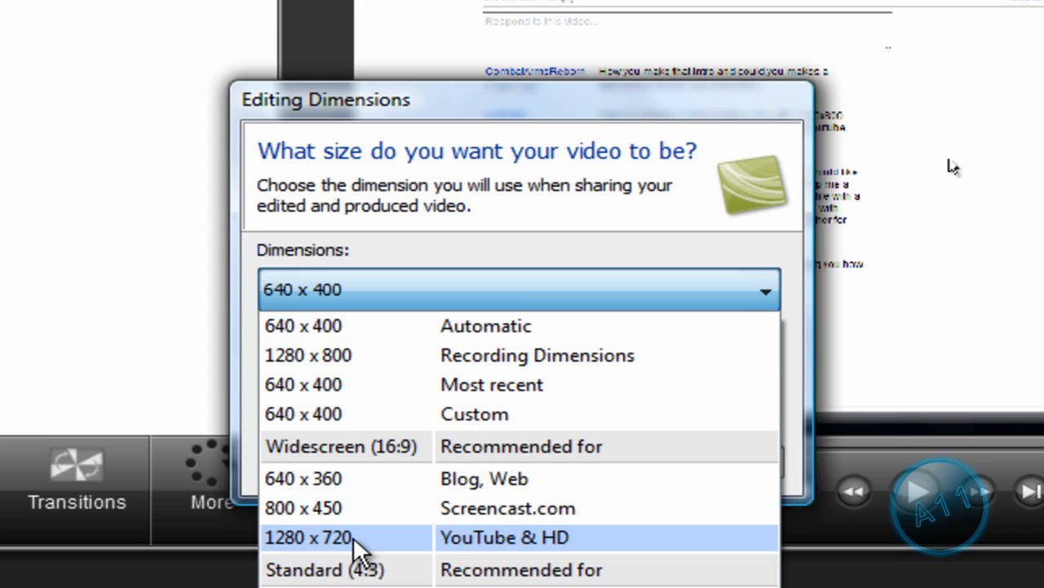
mouse_move(418, 343)
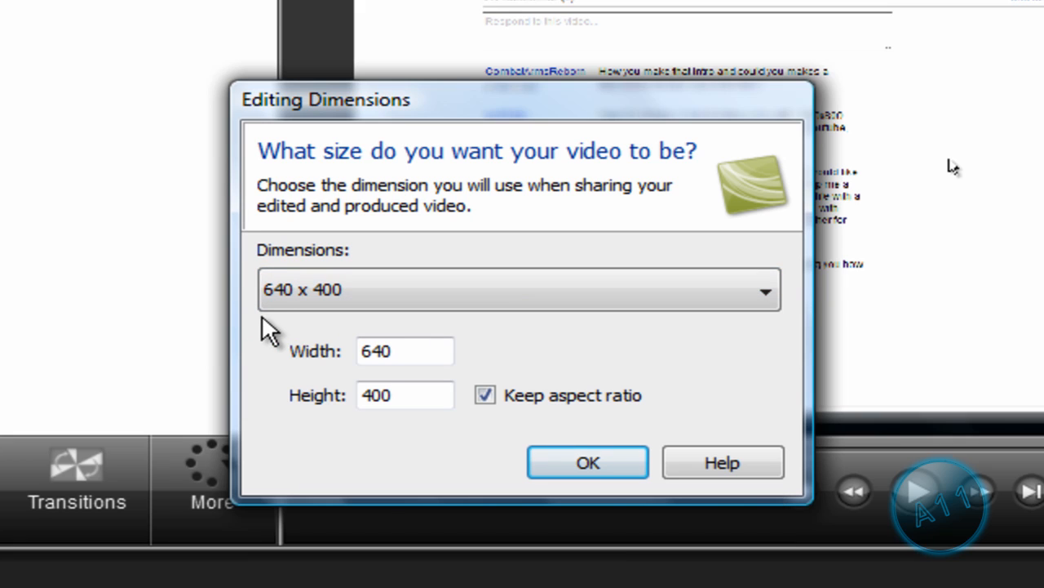
click(404, 395)
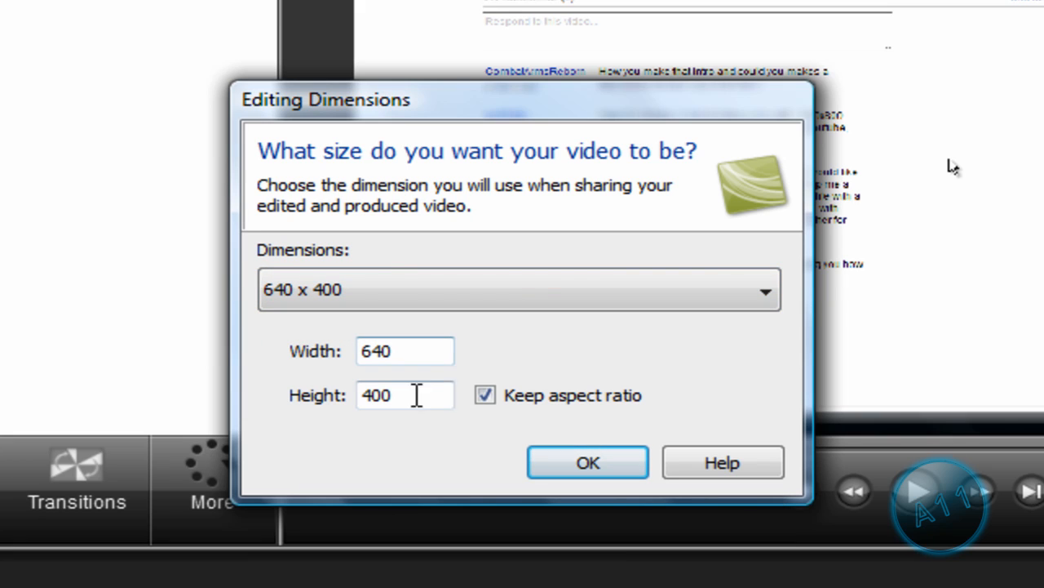
mouse_move(645, 421)
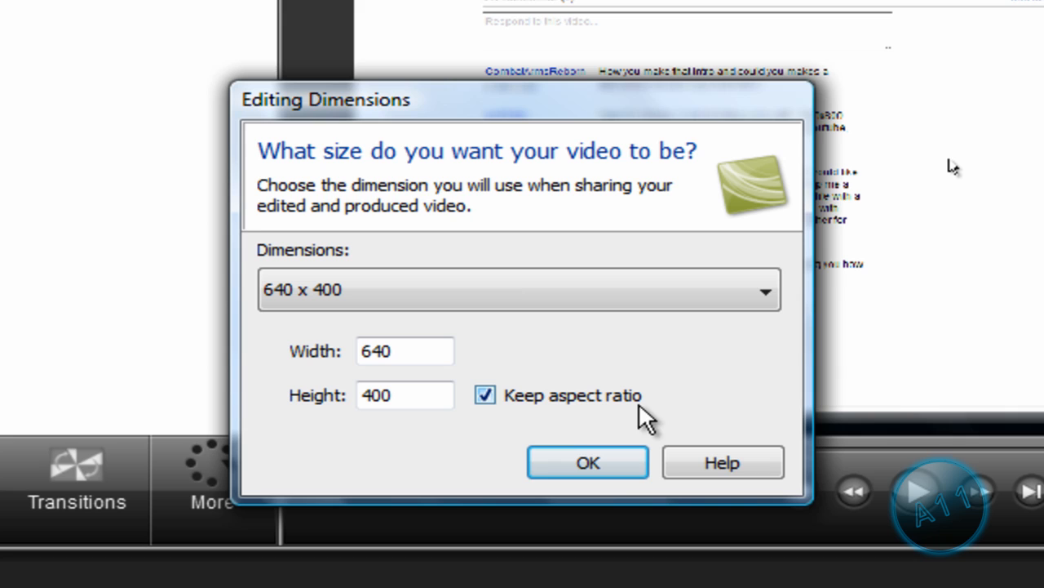
click(587, 462)
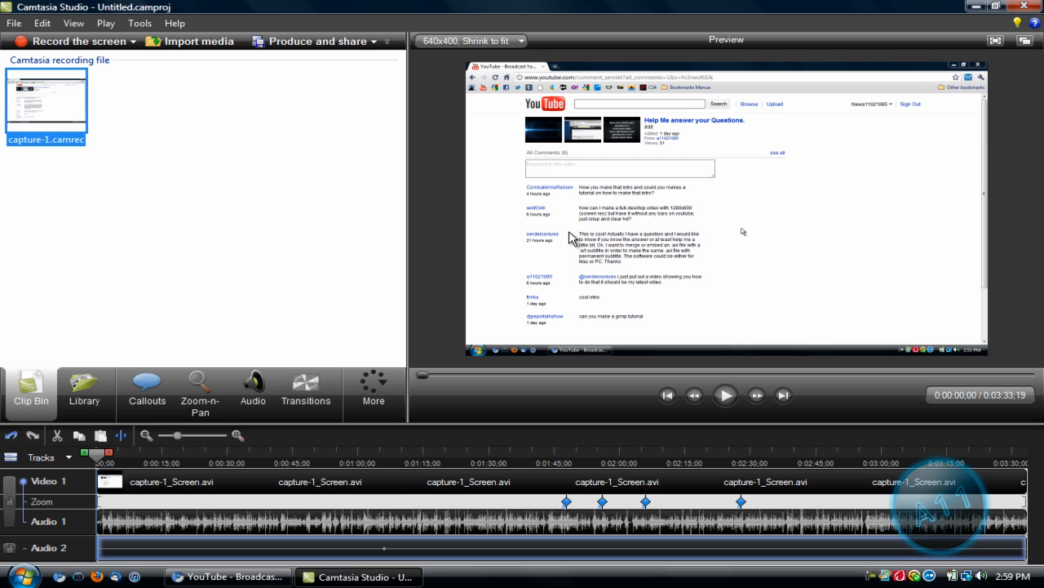
mouse_move(581, 319)
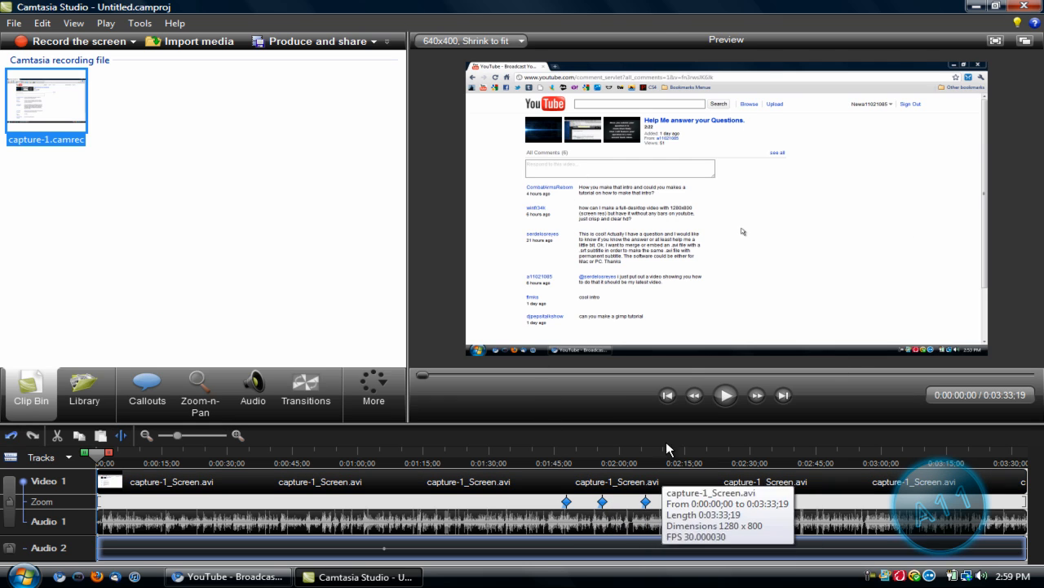
mouse_move(633, 375)
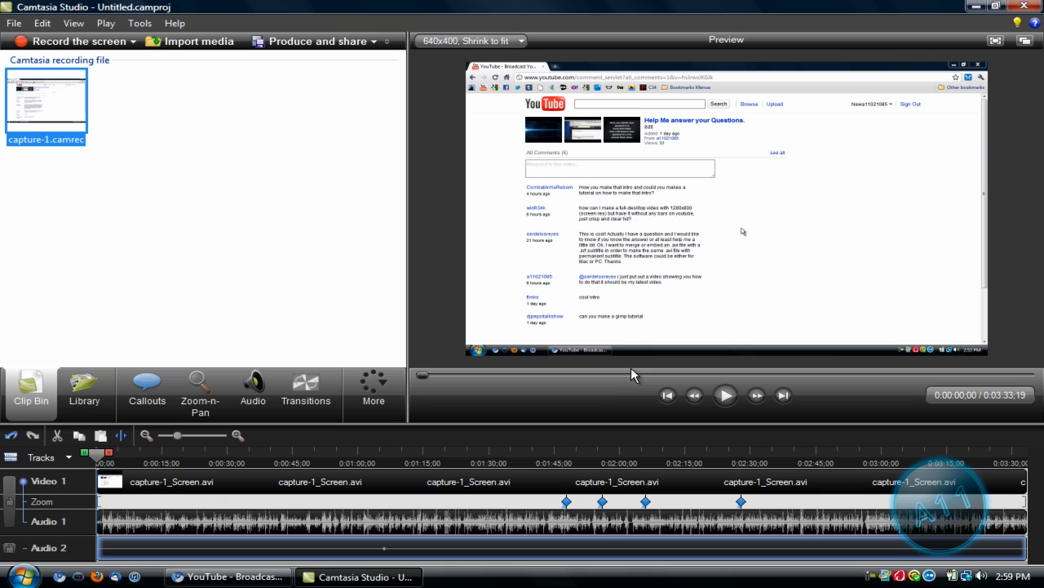
mouse_move(592, 398)
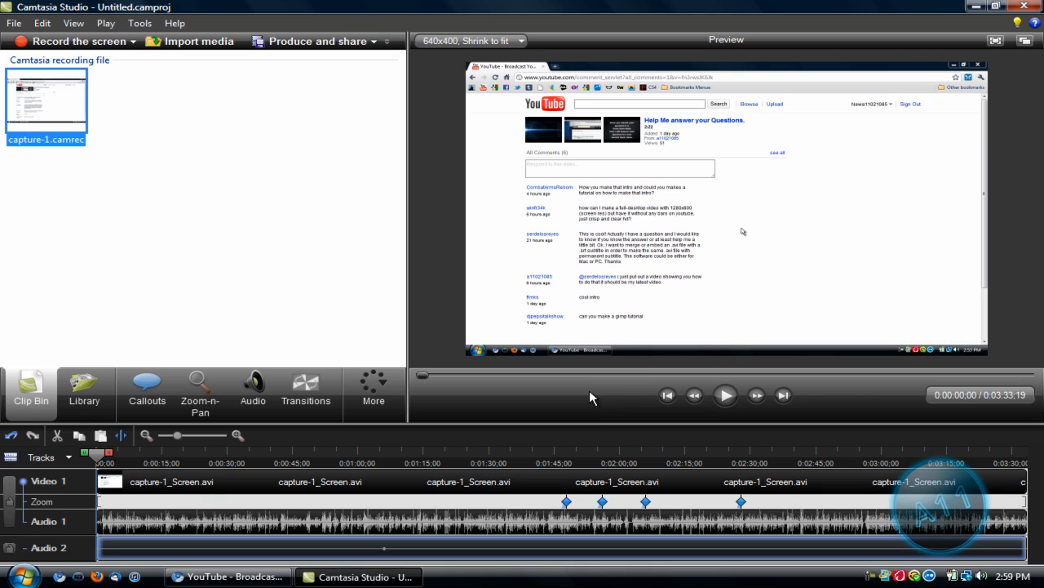
mouse_move(457, 81)
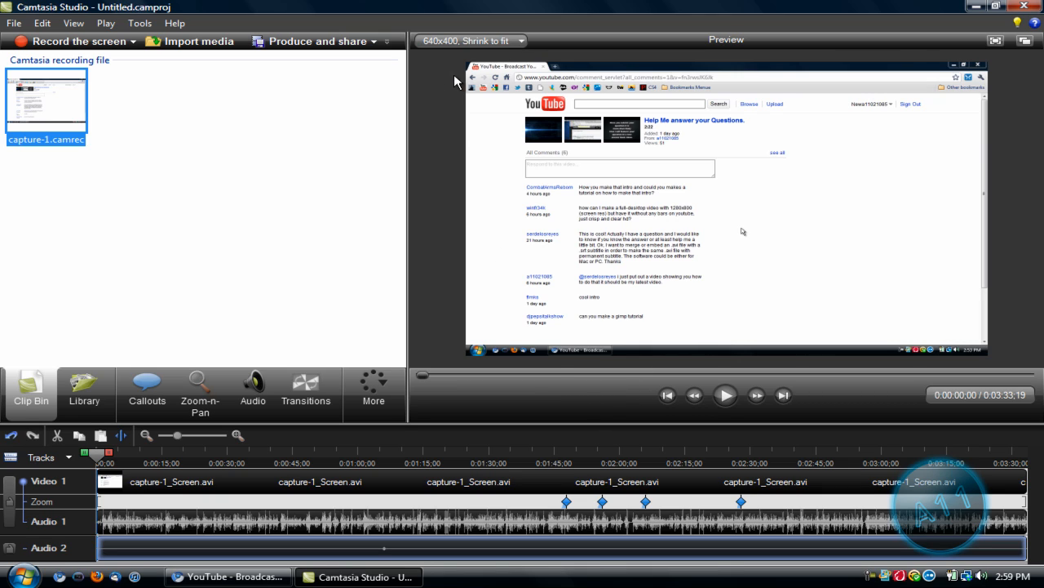
mouse_move(738, 244)
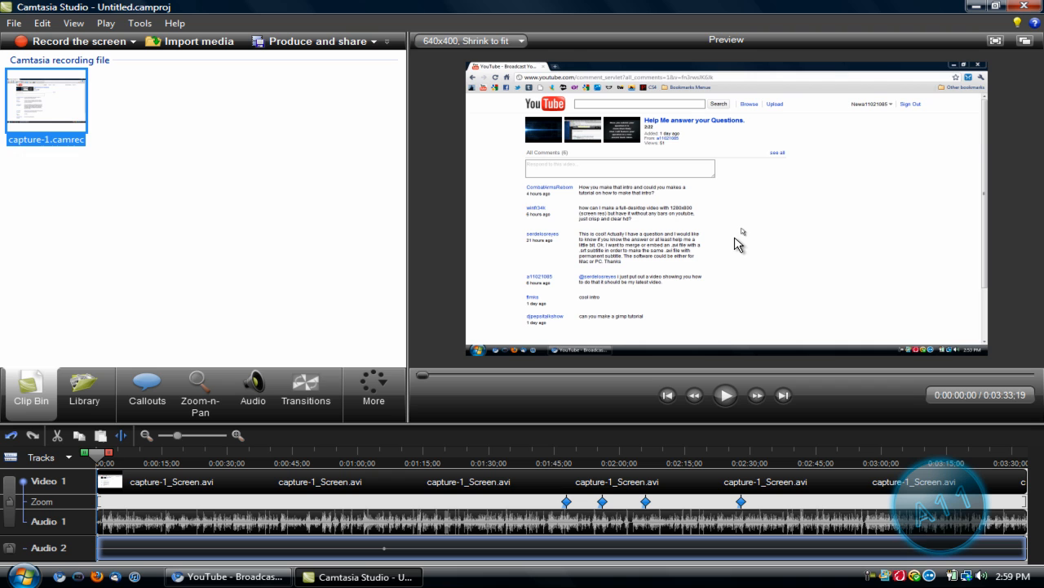
mouse_move(470, 189)
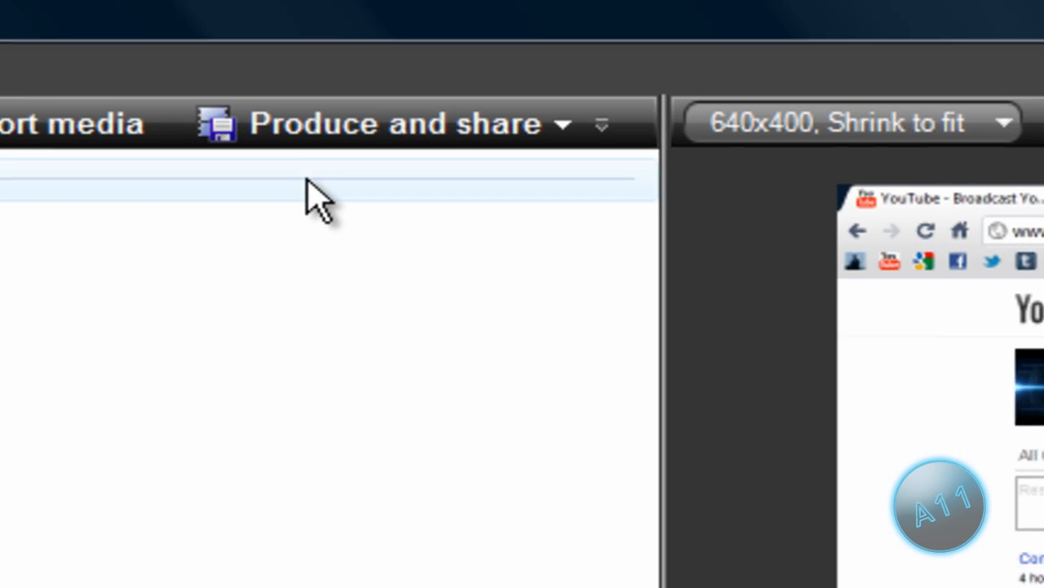
- Start Produce and share and reach Manage Production Presets via Add / Edit preset
click(392, 123)
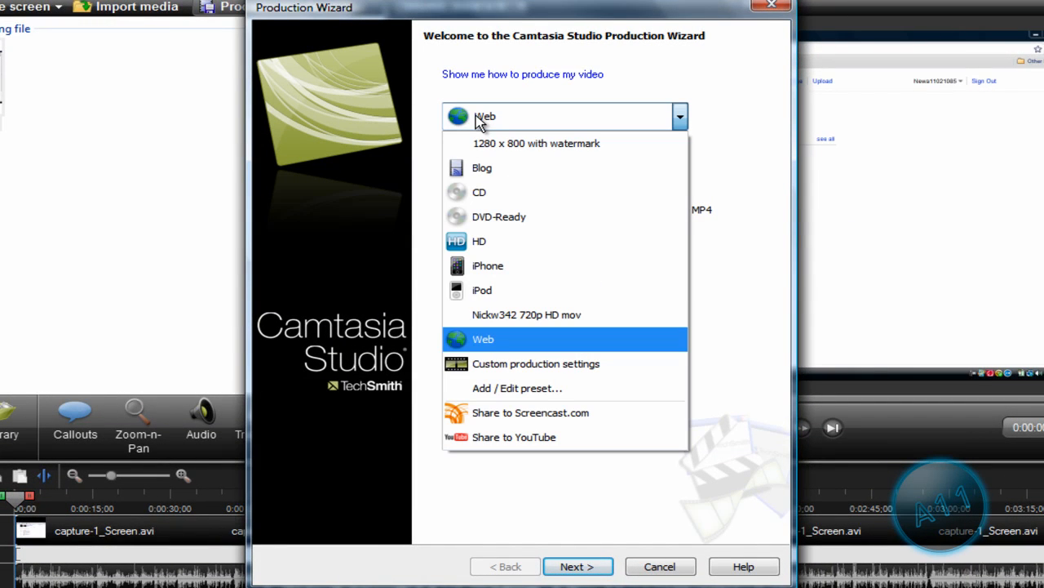
mouse_move(486, 160)
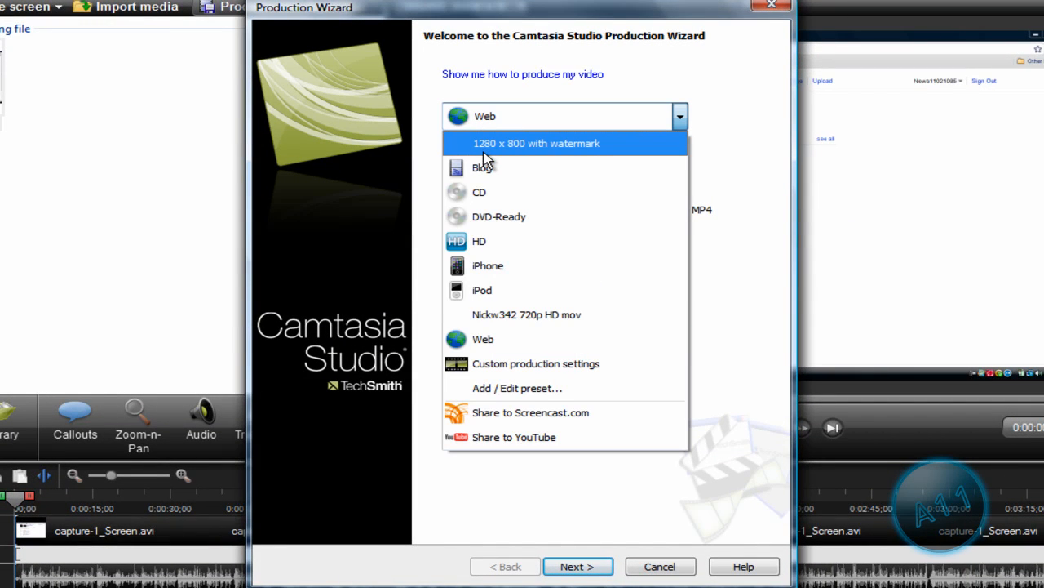
mouse_move(522, 160)
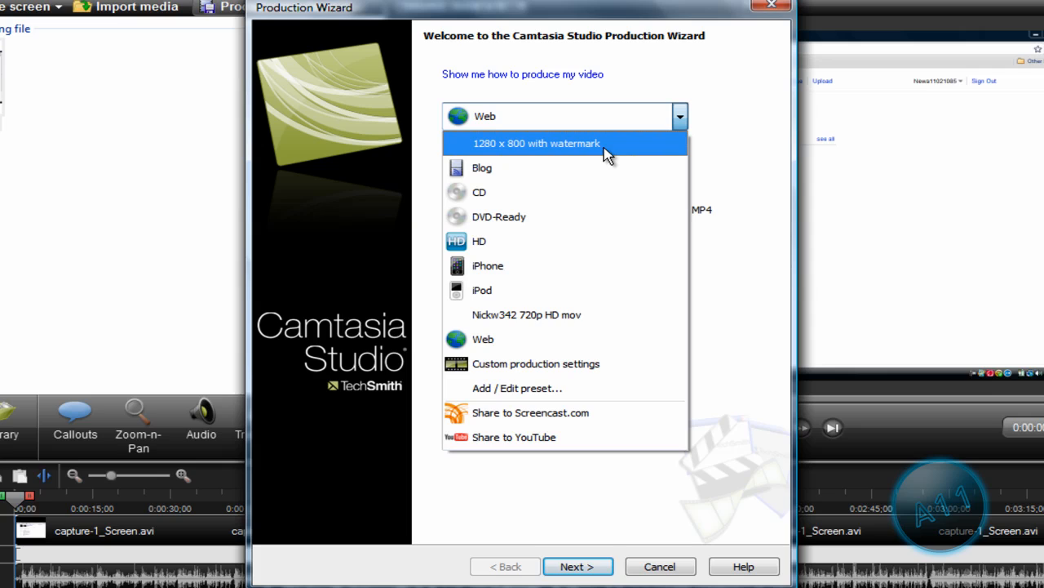
mouse_move(535, 150)
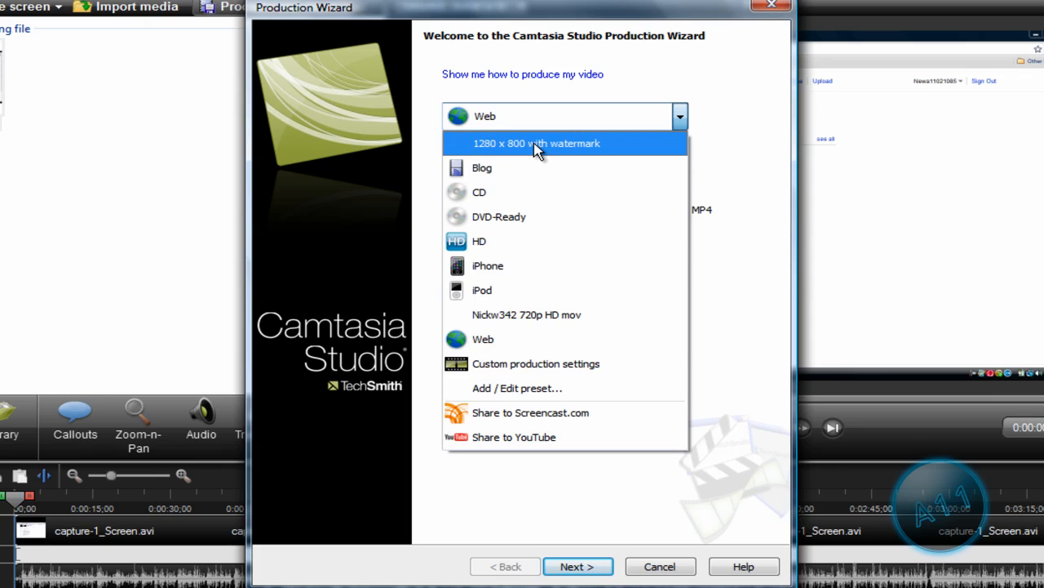
mouse_move(498, 388)
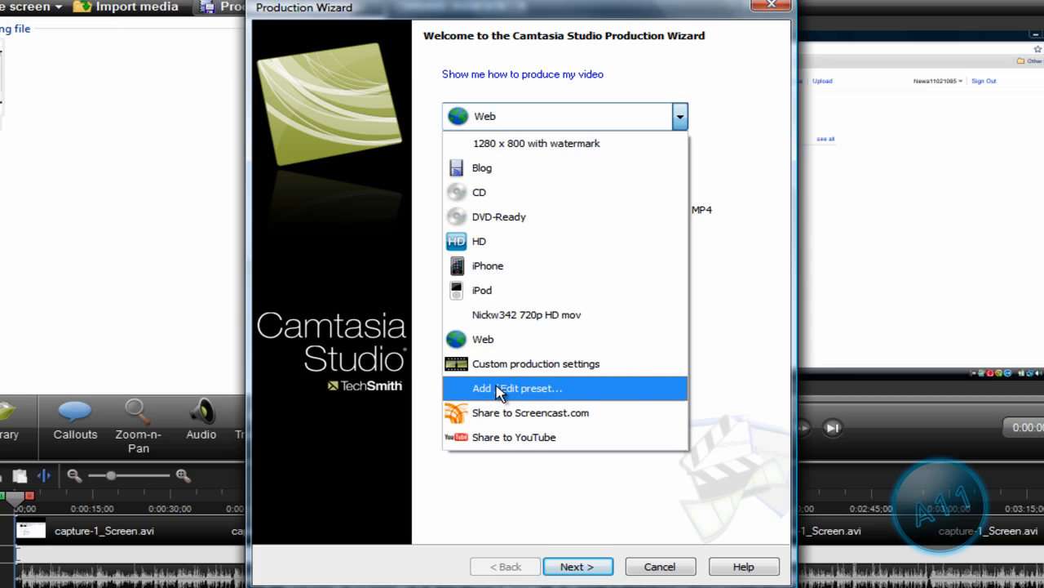
click(516, 388)
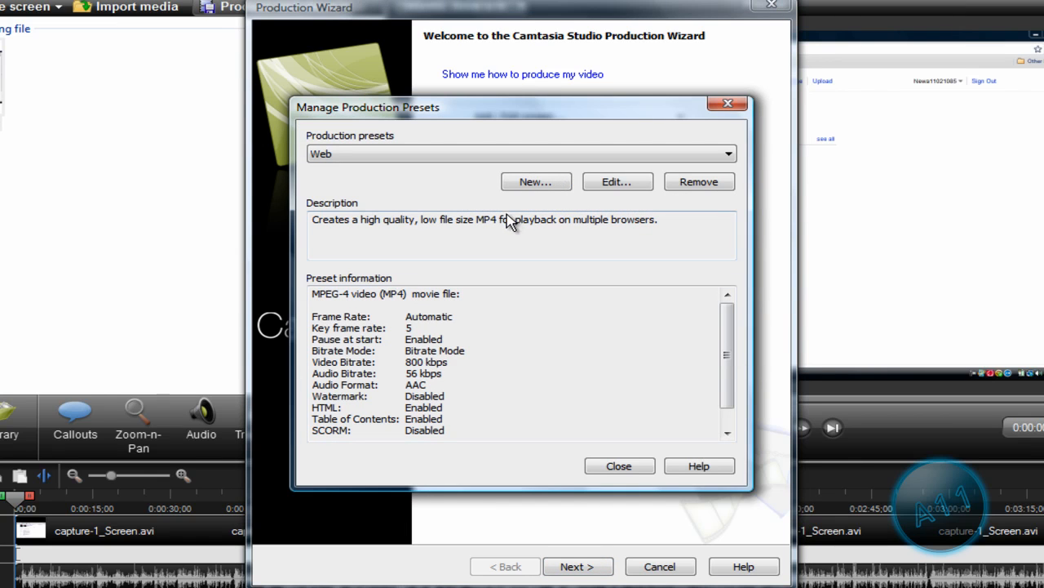
- Create a new preset named '1280 x 800 no water mark' with MOV - QuickTime movie output
click(535, 181)
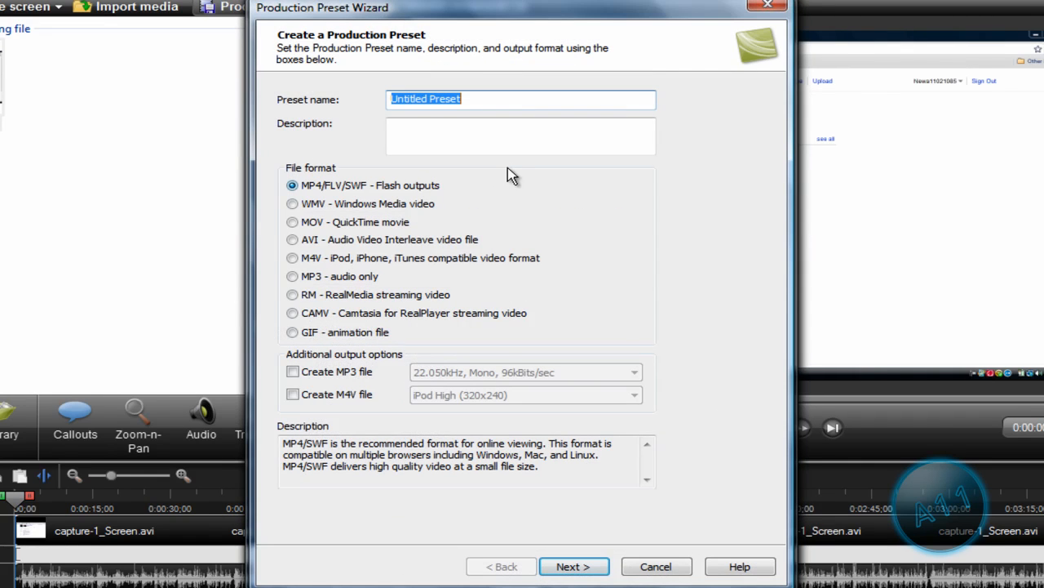
mouse_move(499, 166)
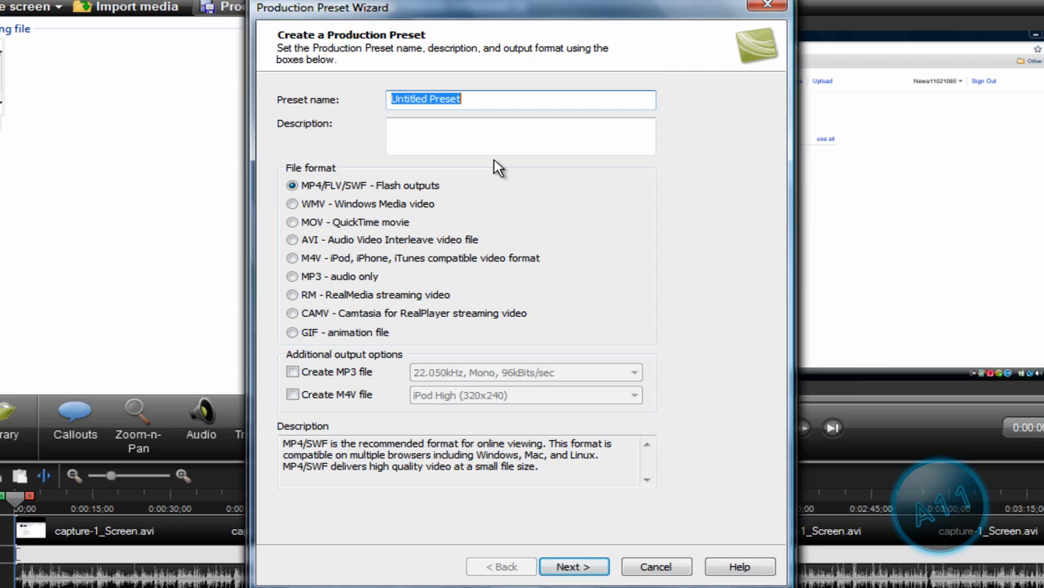
text(1280 x 800 no water ma)
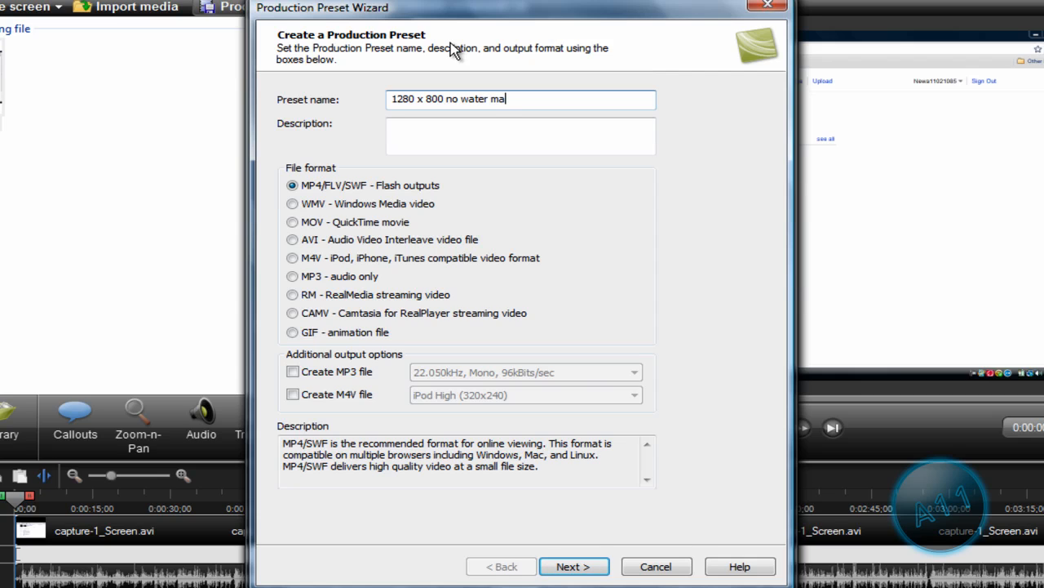
text(rk)
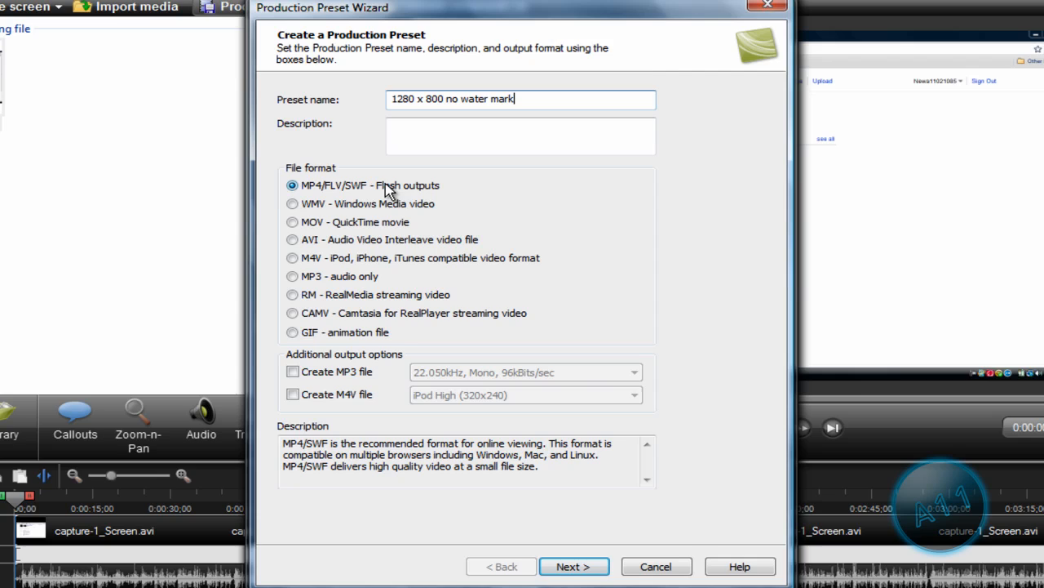
mouse_move(339, 235)
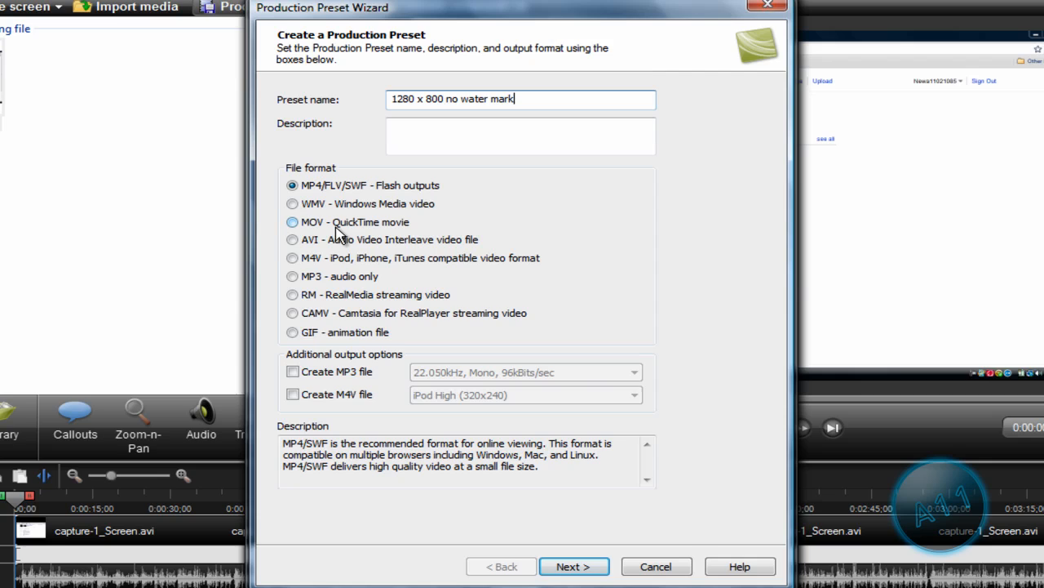
mouse_move(330, 235)
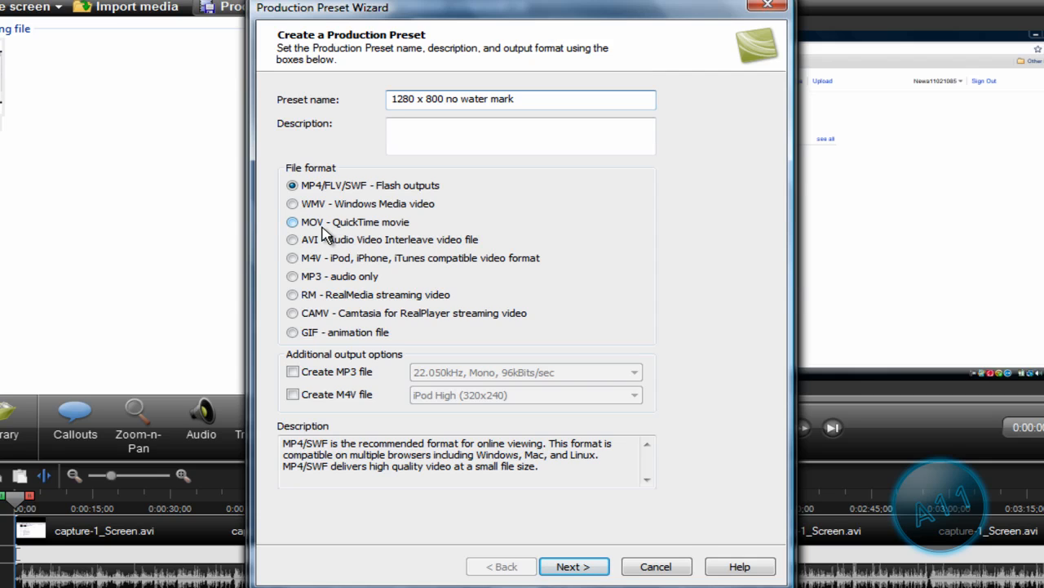
mouse_move(314, 231)
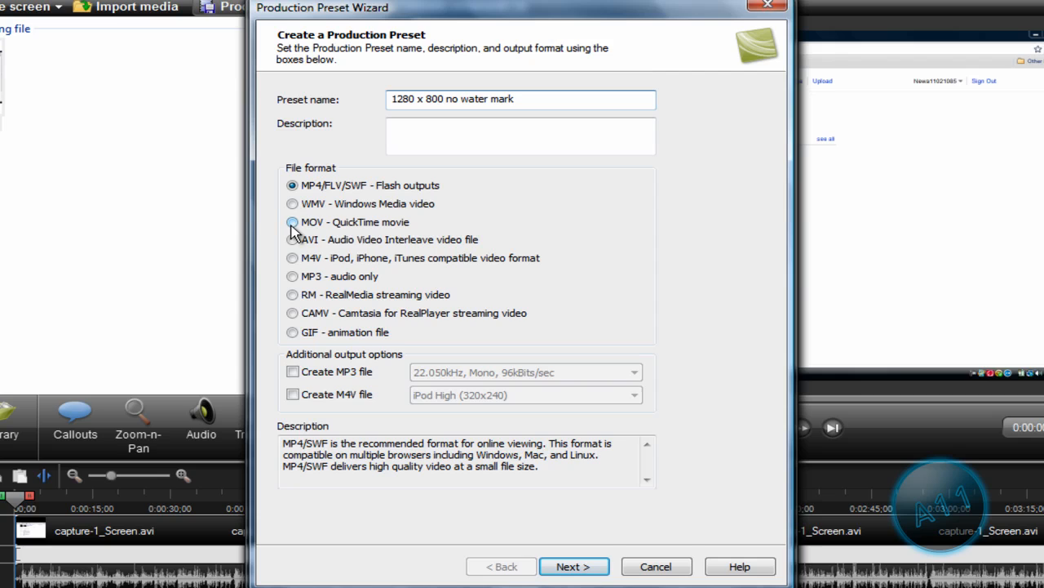
mouse_move(309, 232)
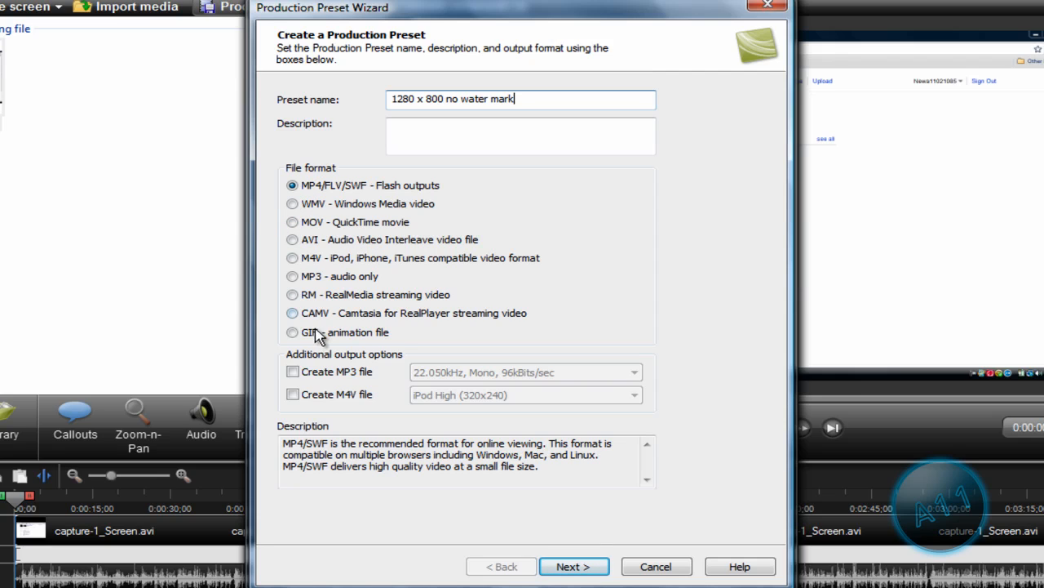
mouse_move(346, 237)
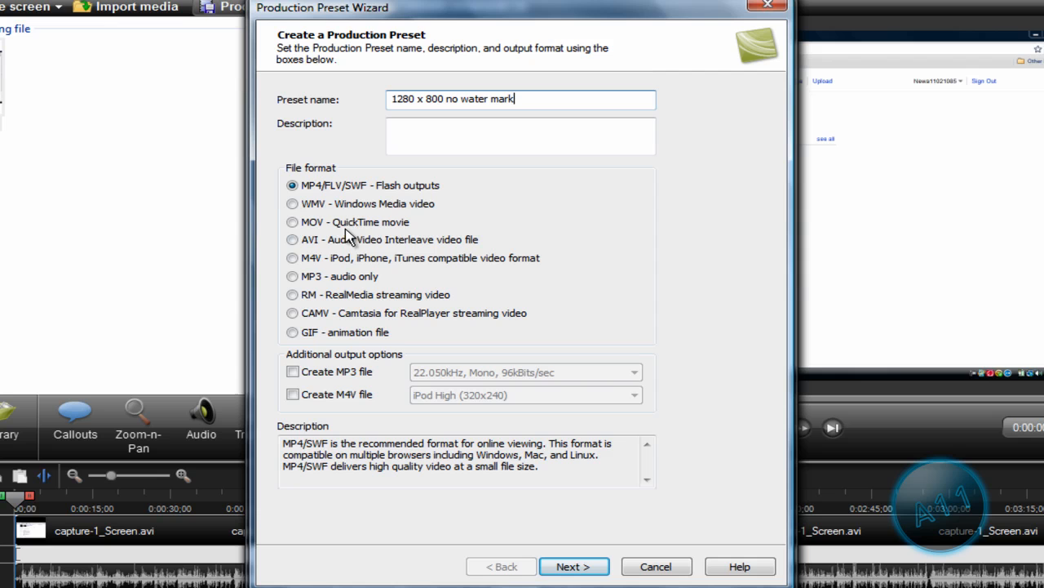
click(292, 222)
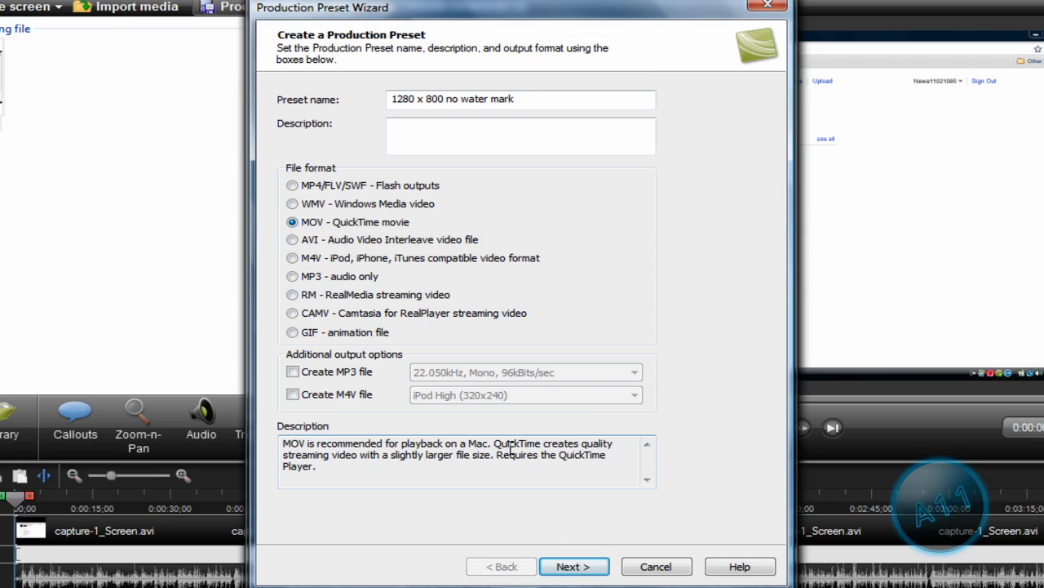
click(574, 567)
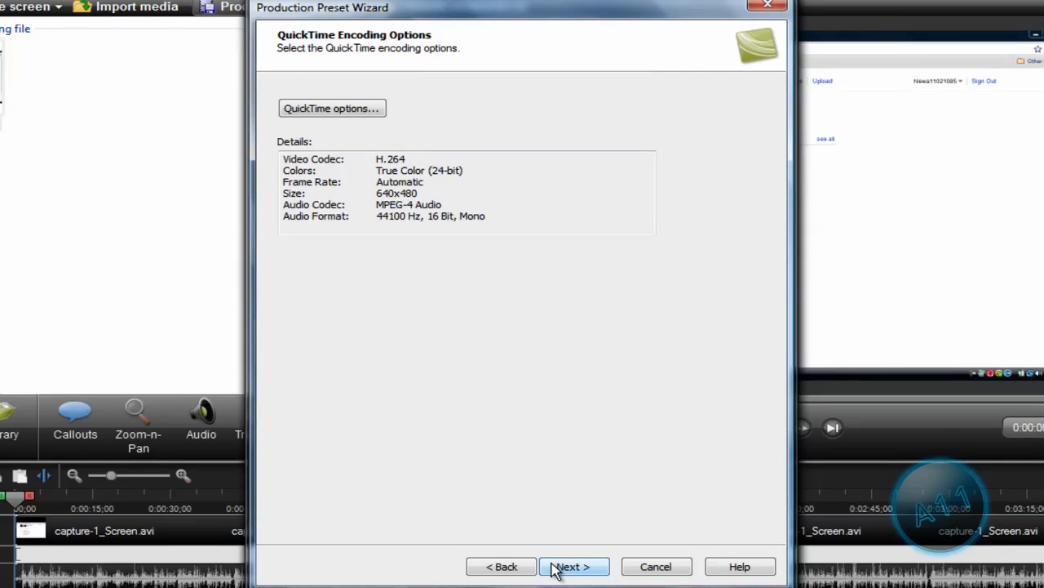
- Set QuickTime H.264 compression to a fixed data rate of 8000 kbits/sec
click(331, 108)
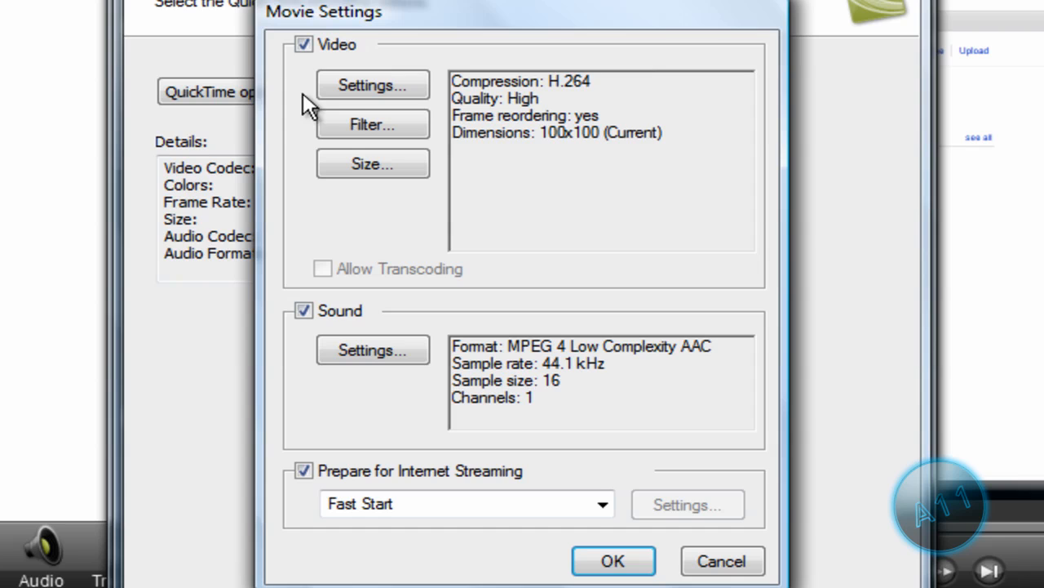
click(372, 85)
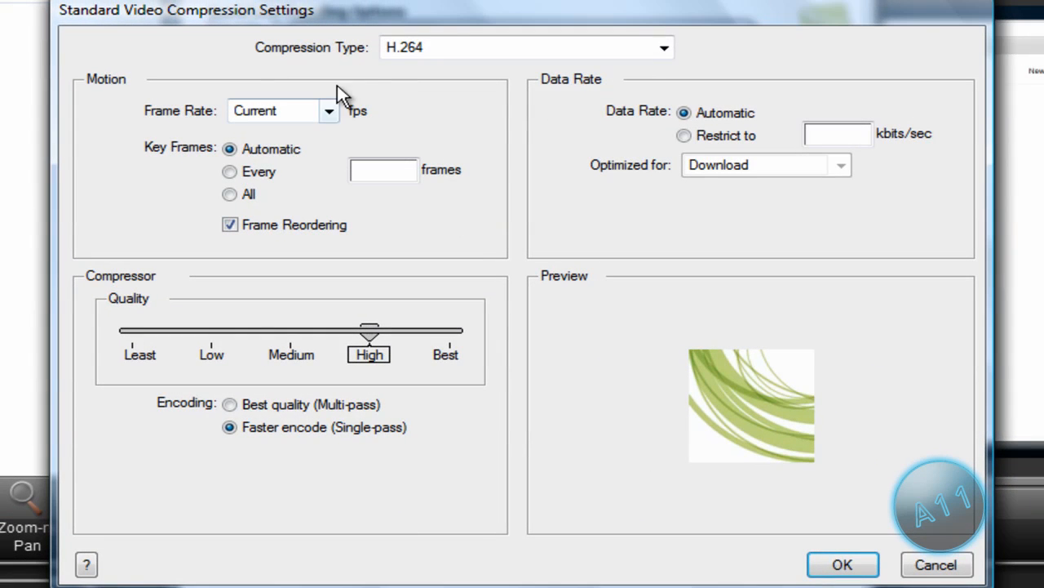
mouse_move(441, 63)
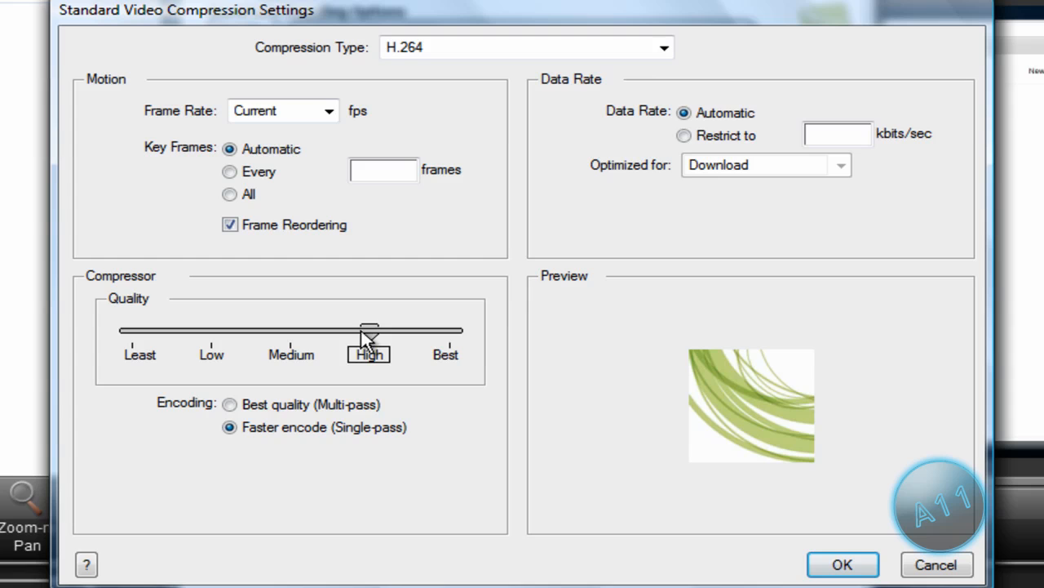
click(684, 136)
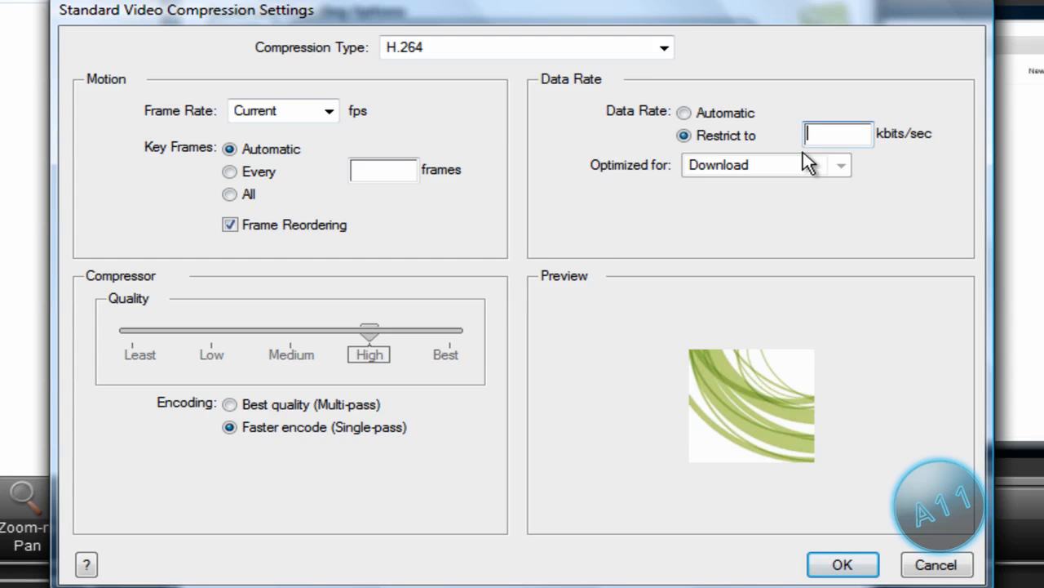
text(8000)
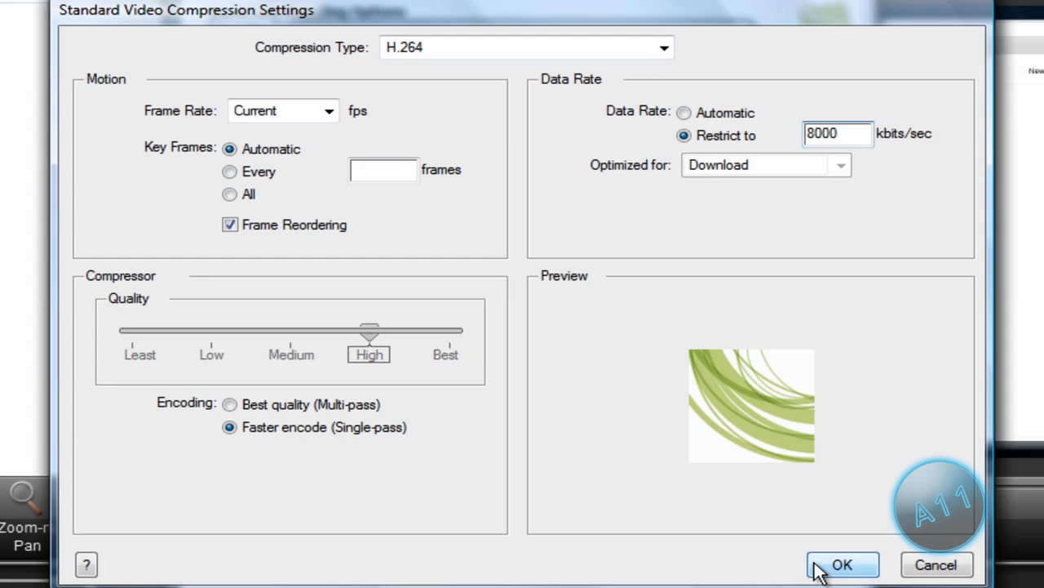
click(843, 564)
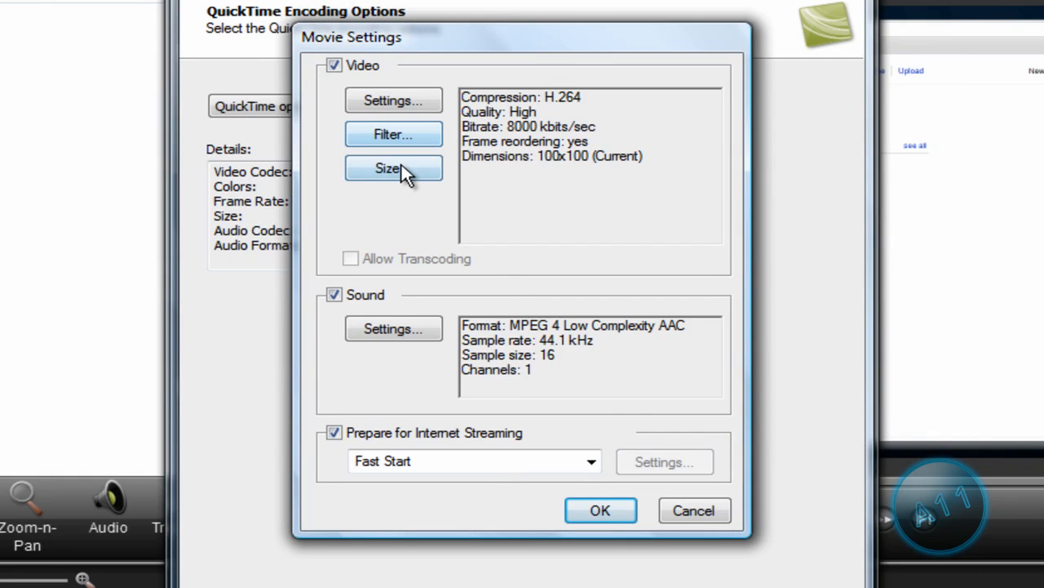
- Choose 1280 x 720 HD export size, keep the AAC sound settings, and accept the movie settings
click(394, 167)
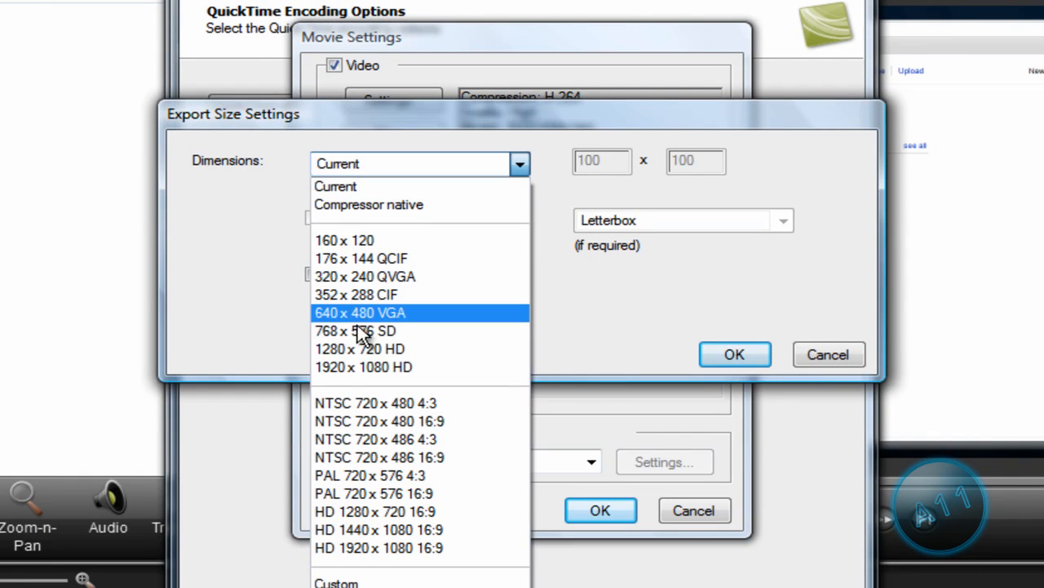
click(359, 349)
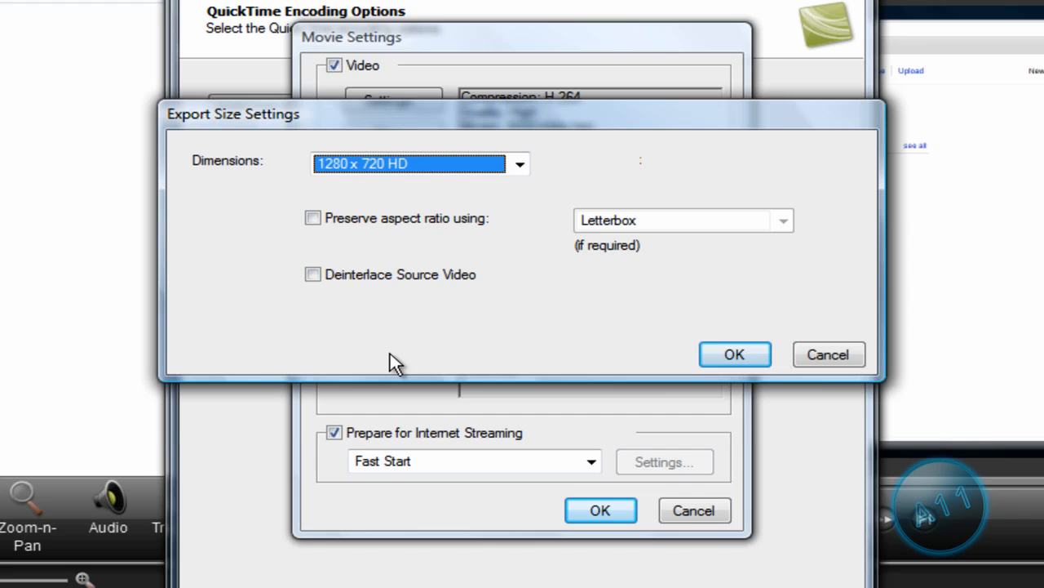
click(734, 354)
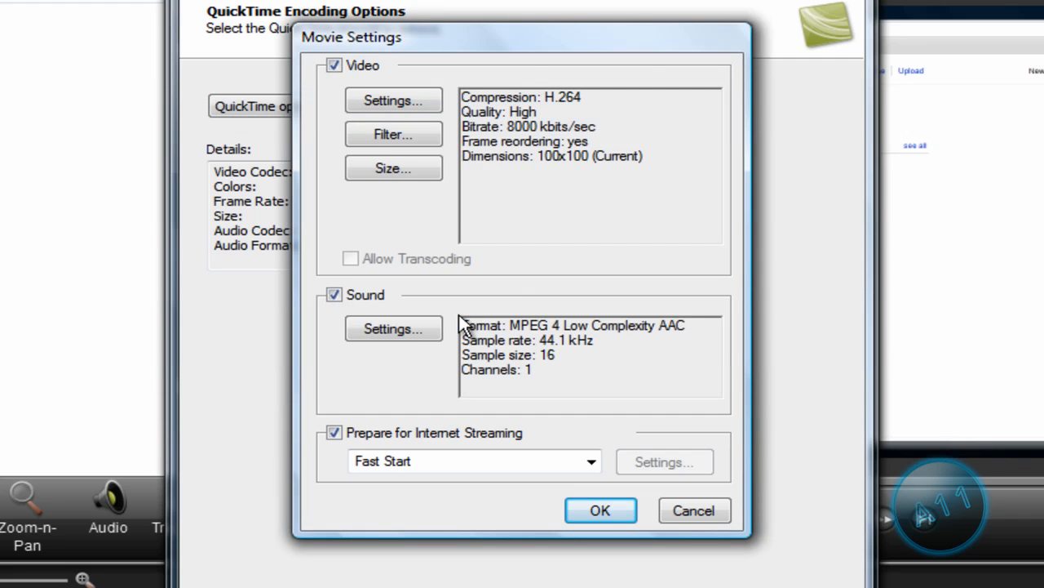
click(392, 328)
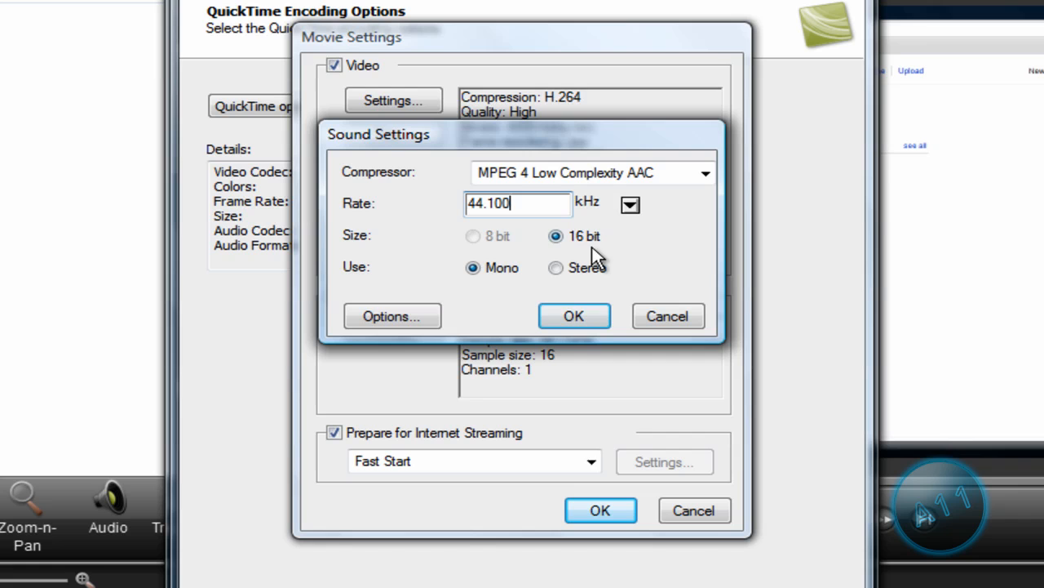
click(574, 316)
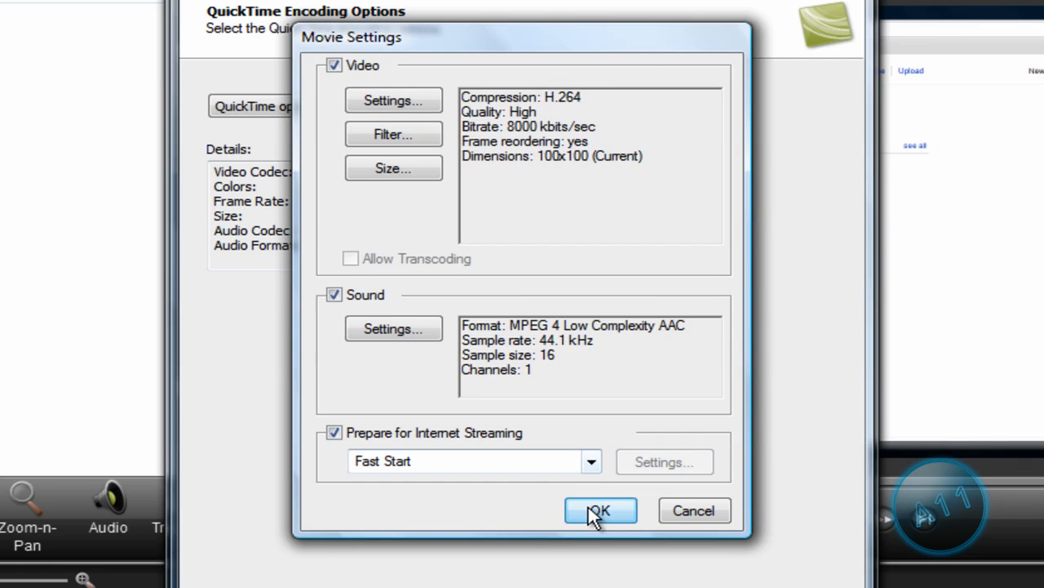
click(600, 509)
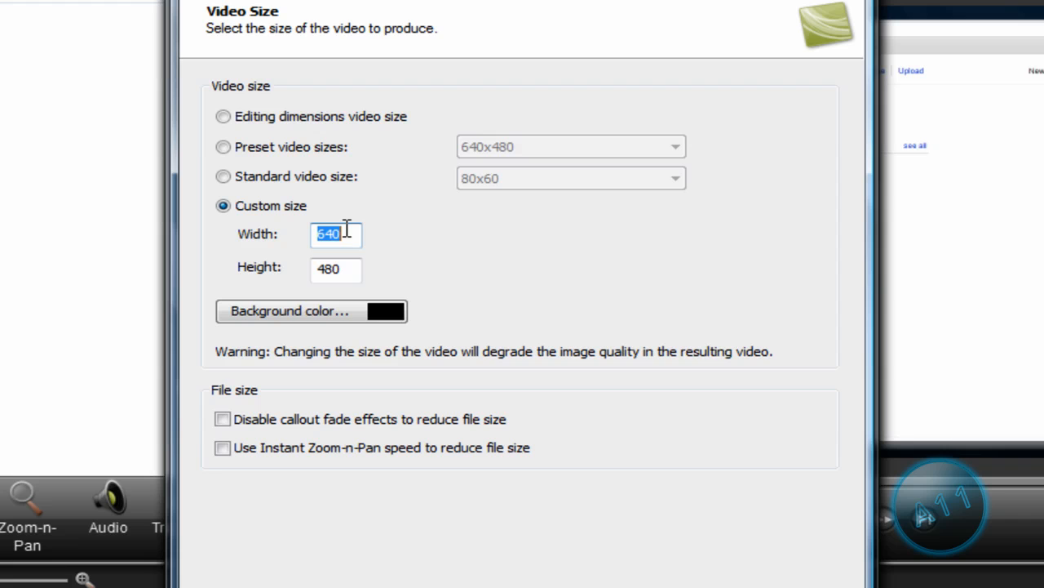
- Enter a custom 1280 x 720 video size and continue to Video Options
text(1280)
click(336, 268)
text(720)
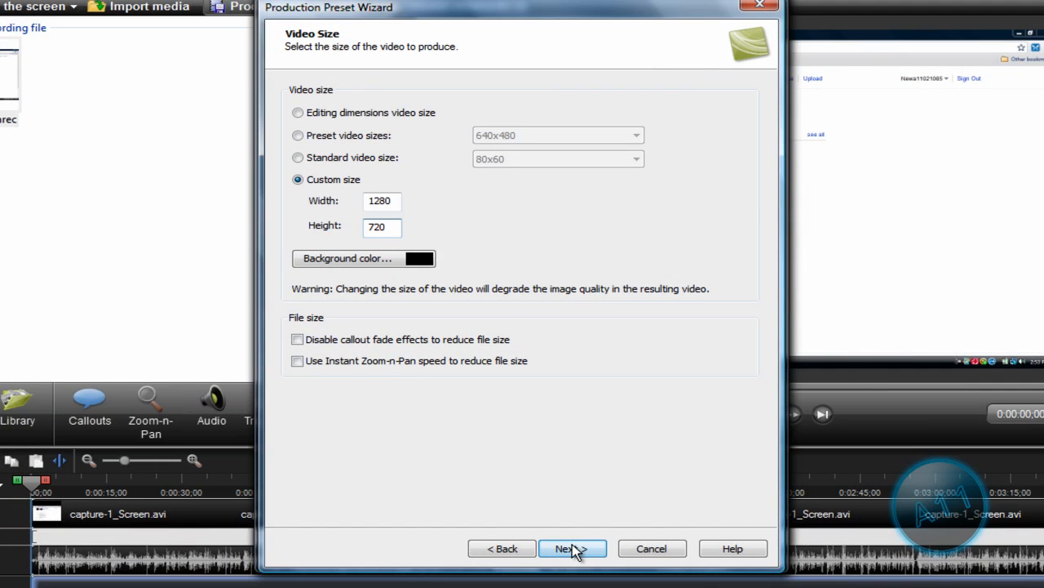
click(571, 549)
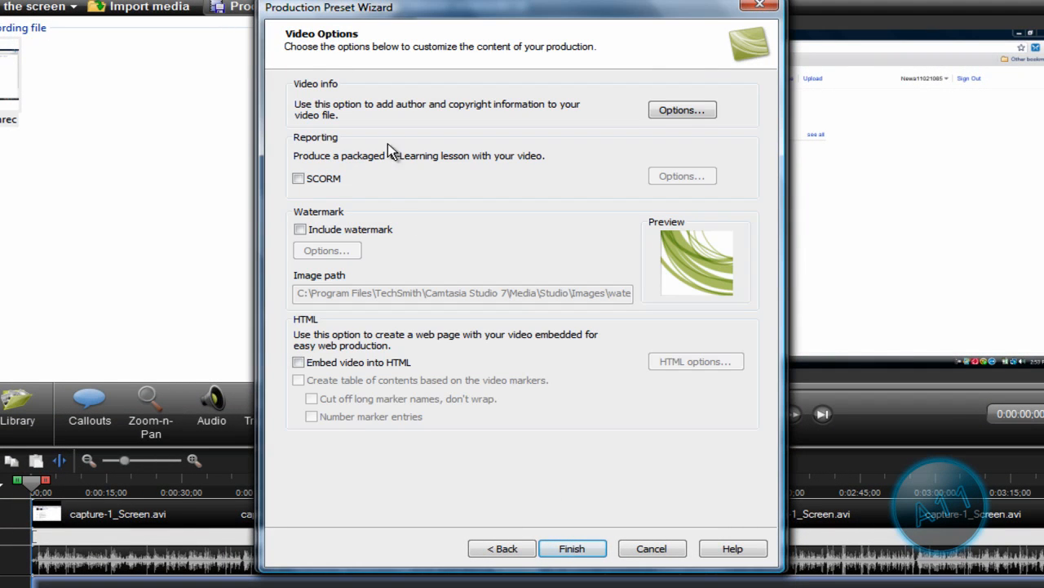
mouse_move(662, 210)
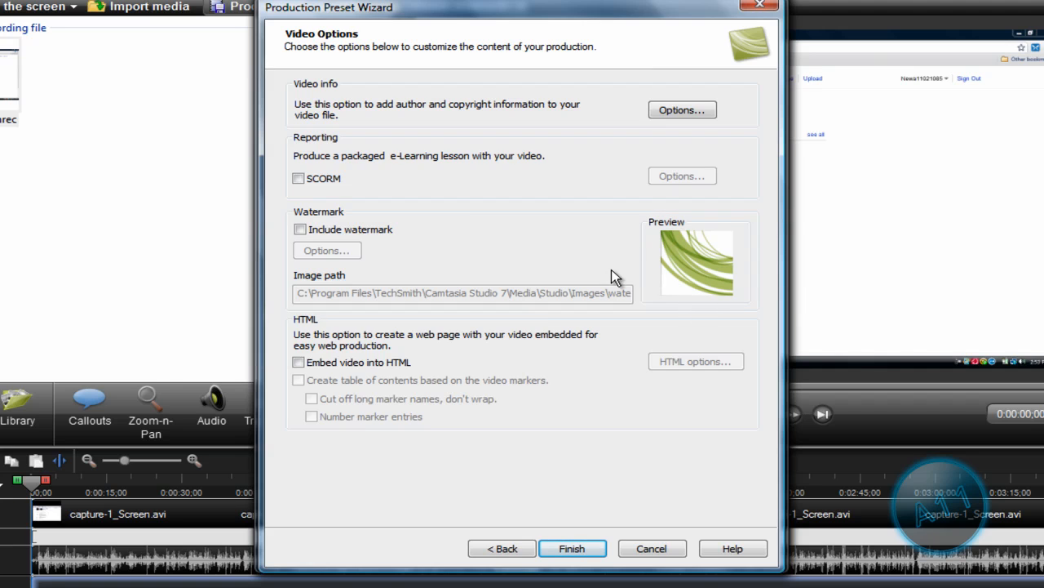
- Inspect the watermark options, leave the watermark off, and finish the preset
click(301, 229)
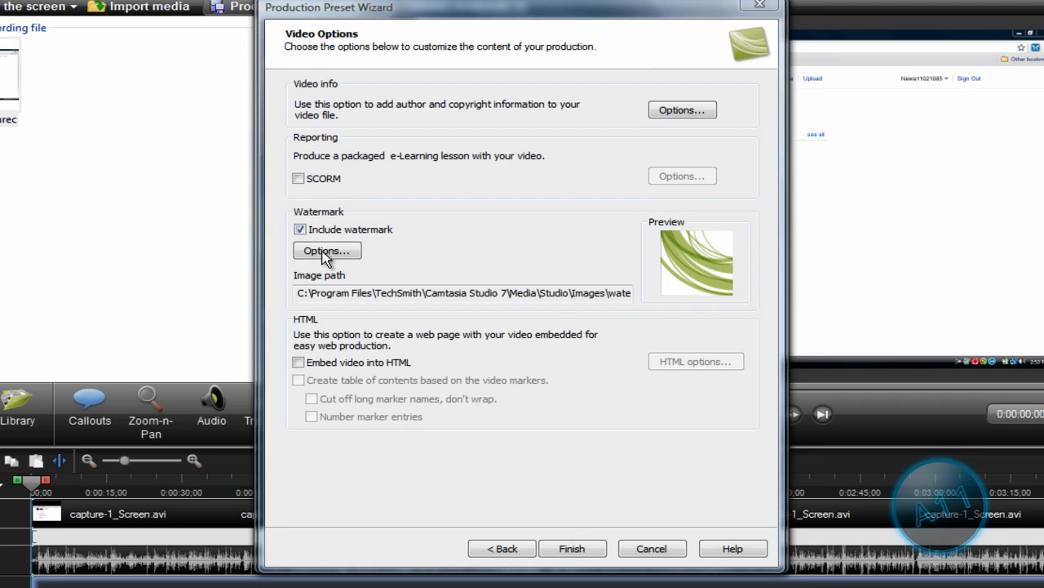
click(327, 252)
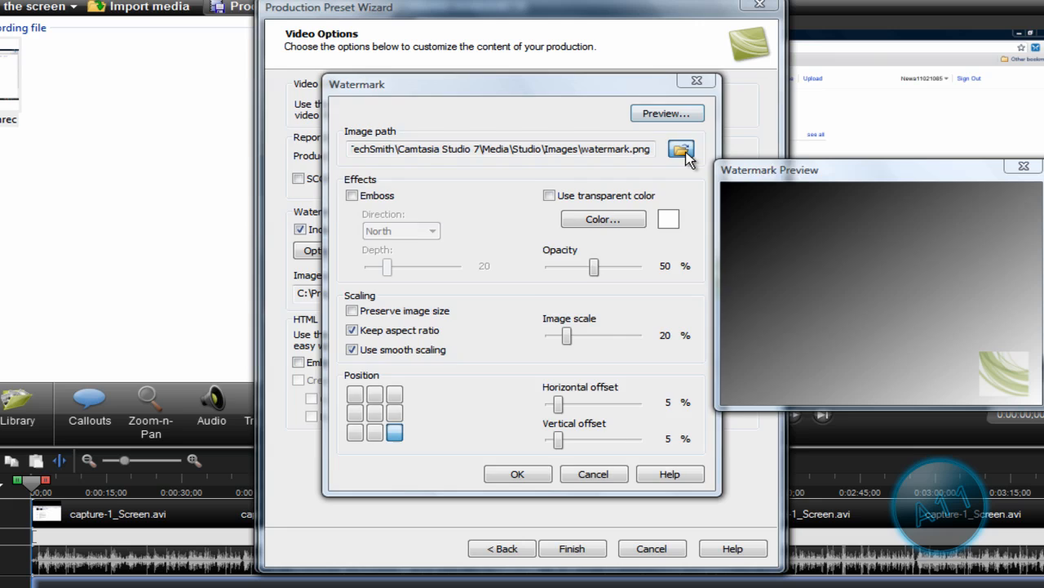
click(682, 149)
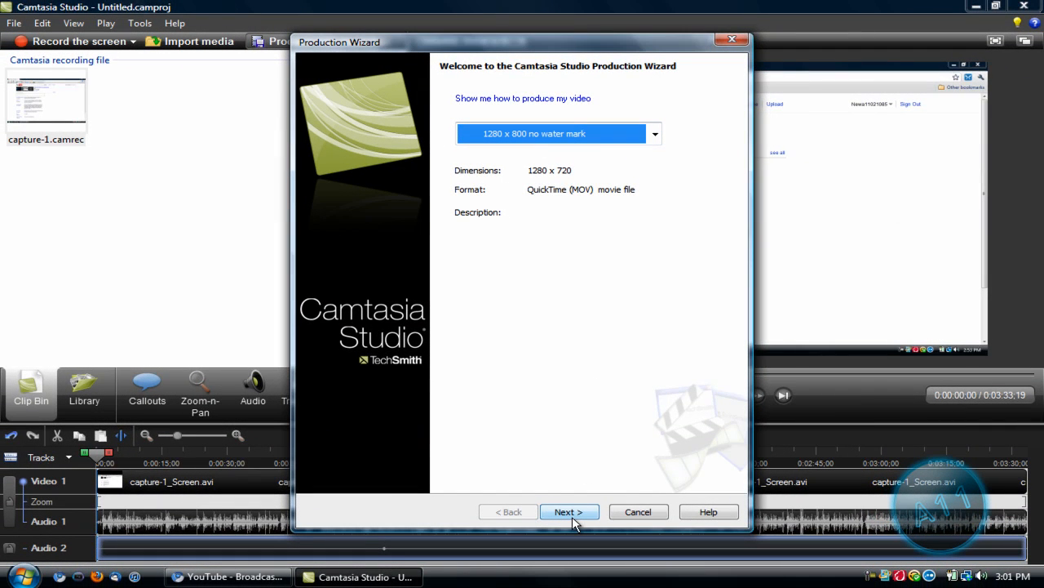
- Close the Production Wizard and Camtasia without saving Untitled.camproj
click(638, 512)
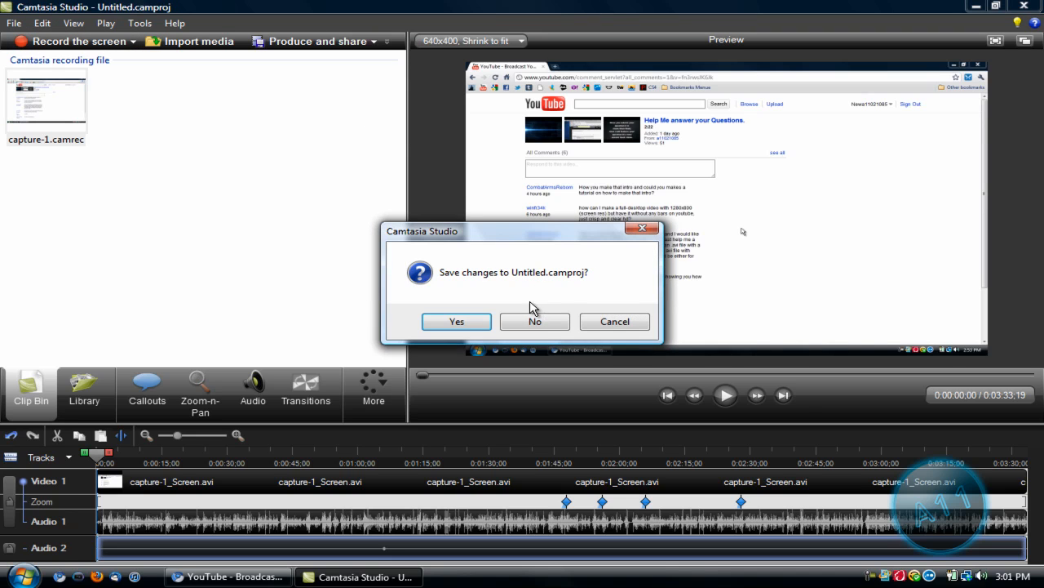
click(535, 320)
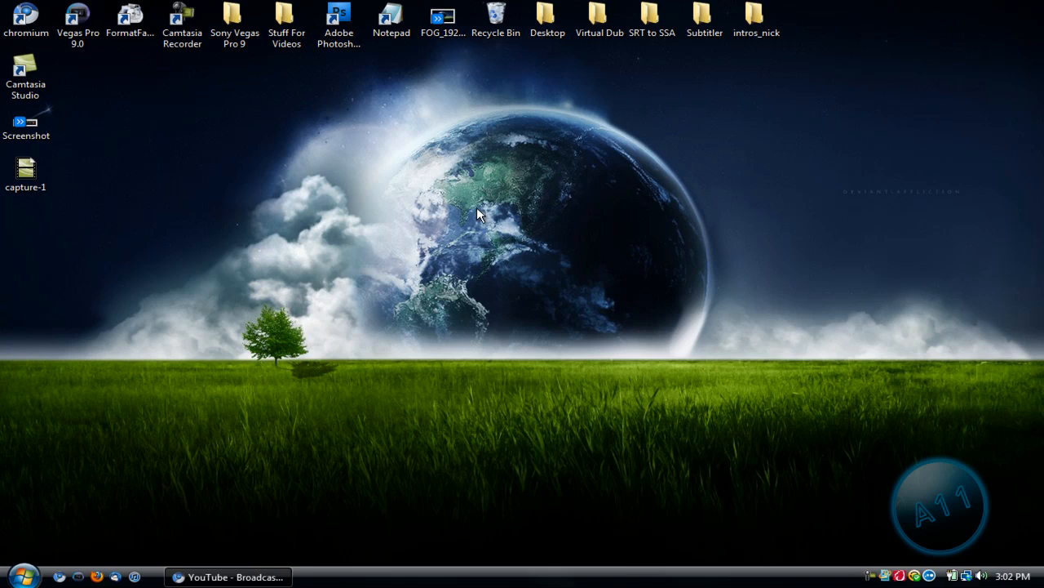
mouse_move(472, 220)
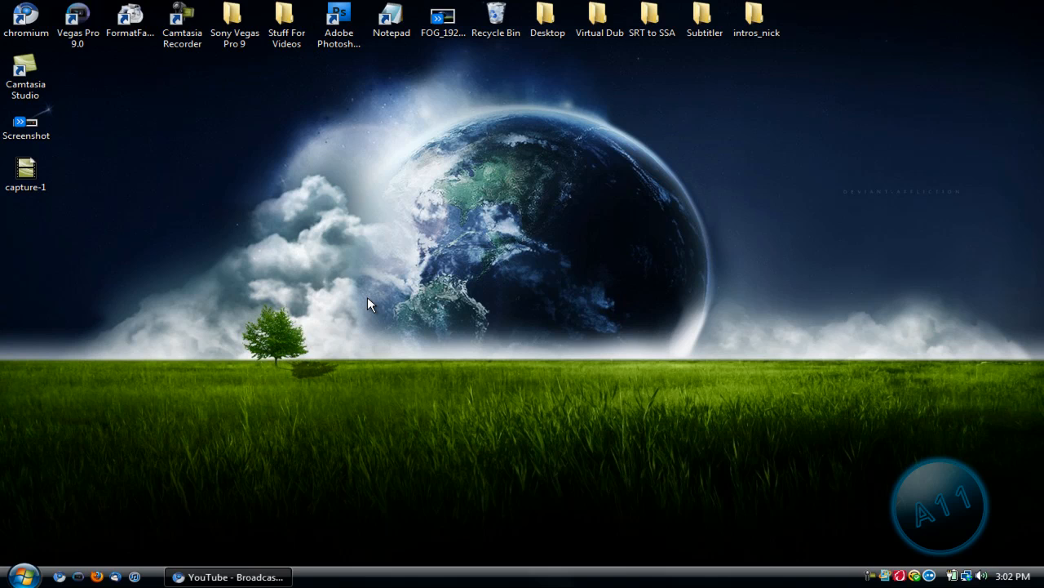
mouse_move(398, 341)
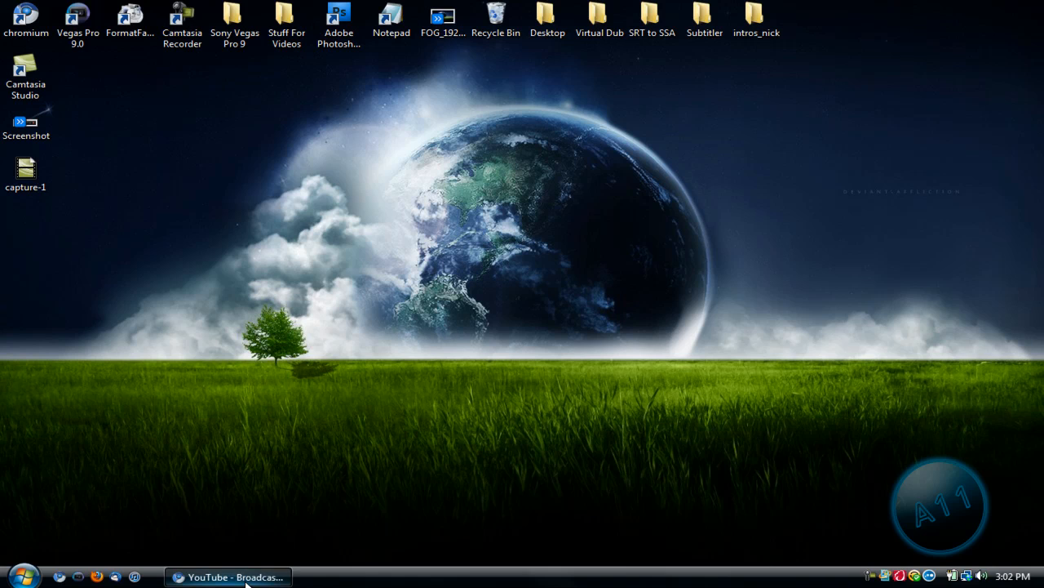
- Restore the YouTube browser window from the taskbar
click(229, 578)
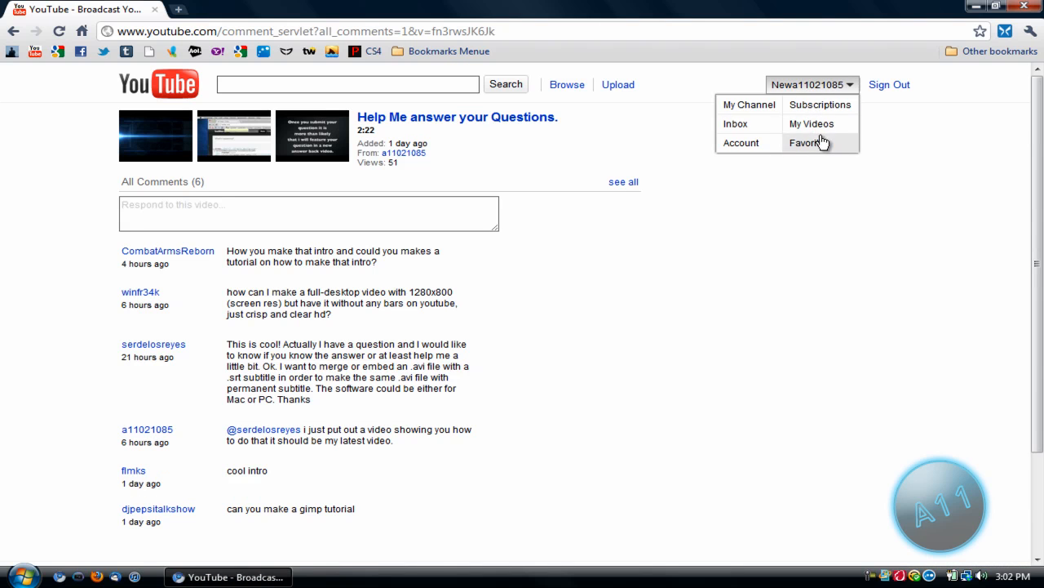
- From My Videos, open testn1.mov in a new tab and play it at 720p quality
click(811, 124)
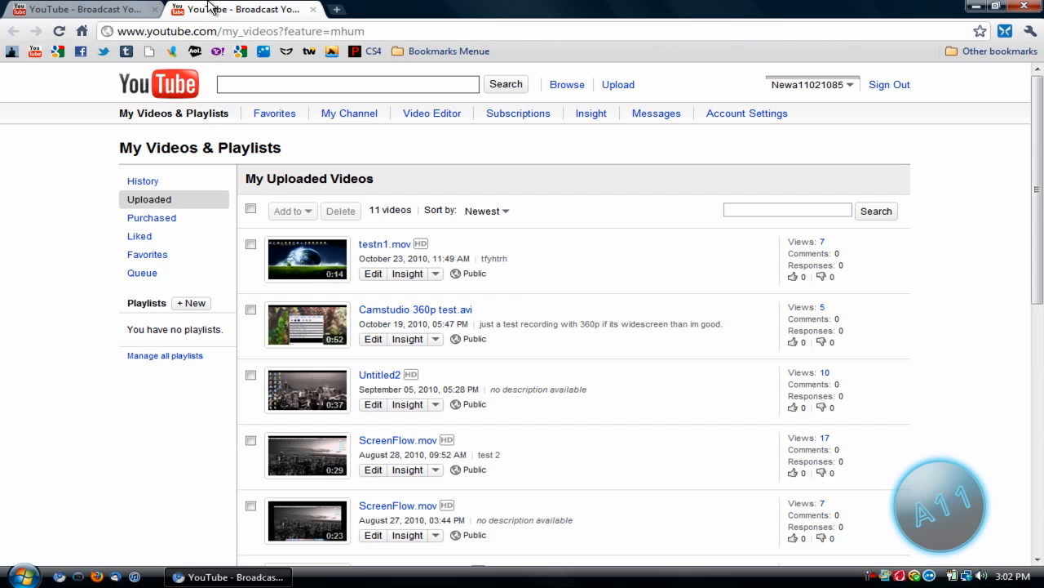
click(385, 245)
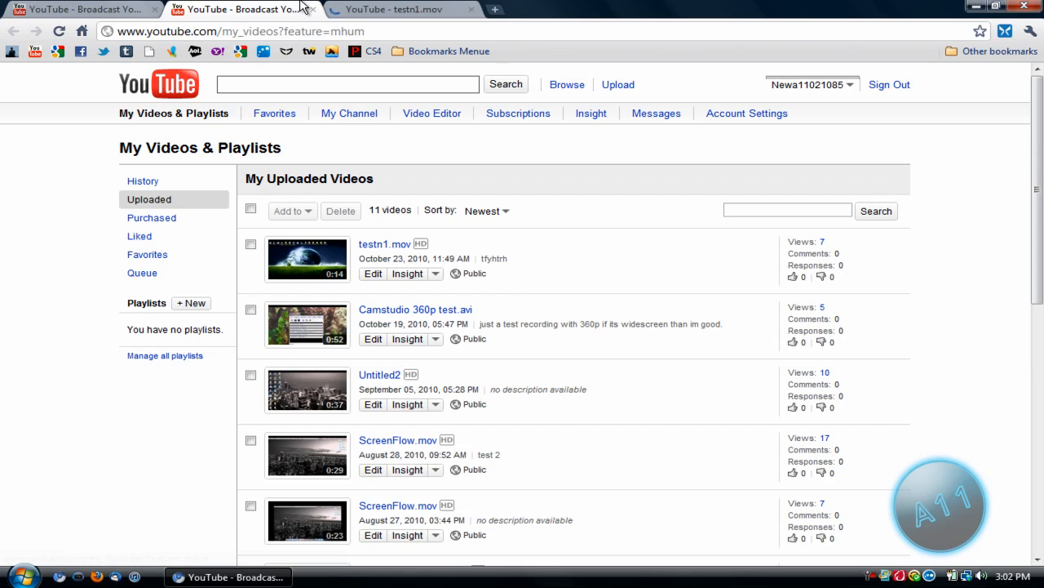
click(385, 244)
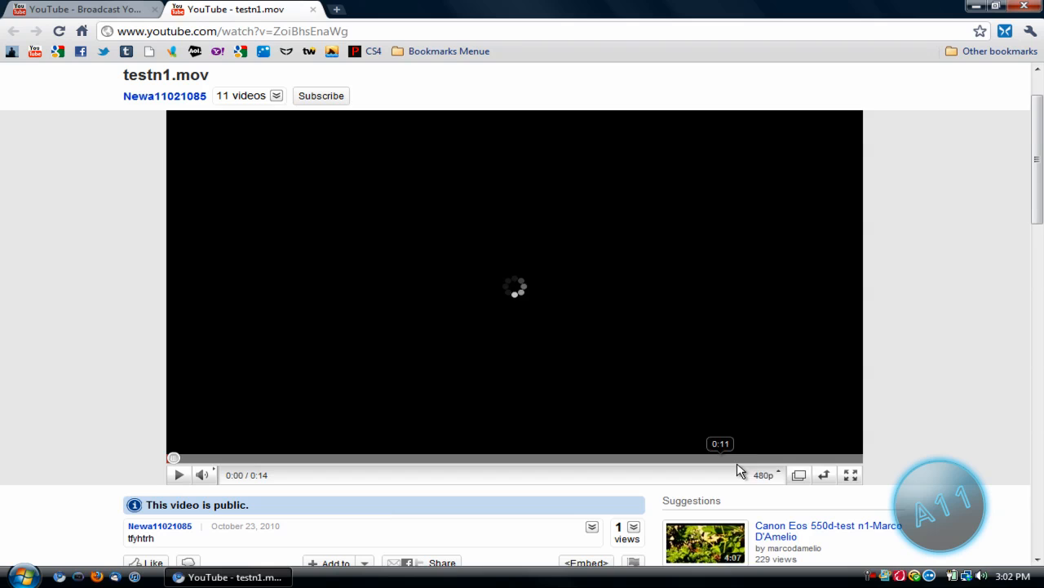
click(763, 475)
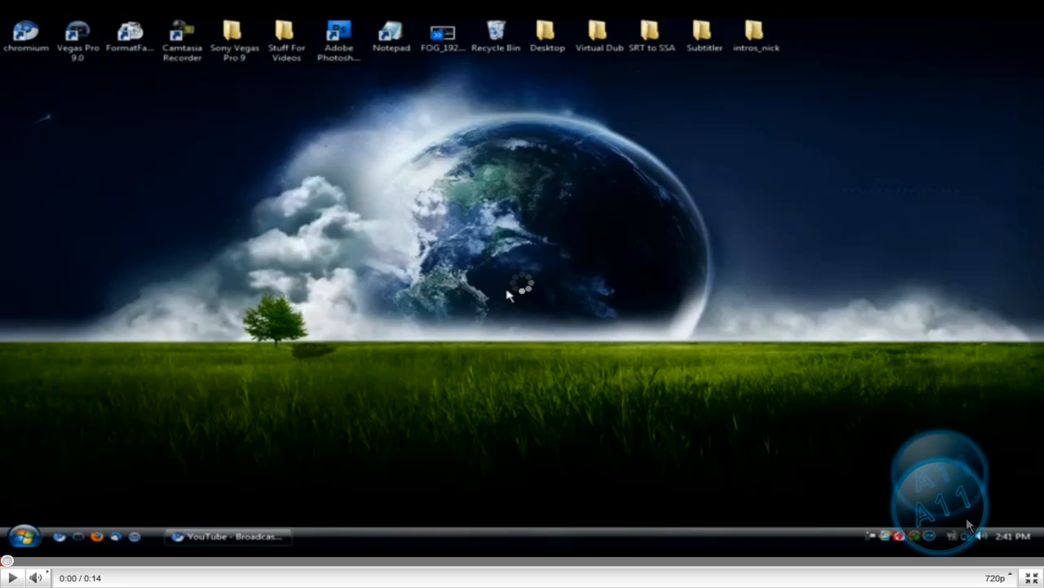
mouse_move(271, 400)
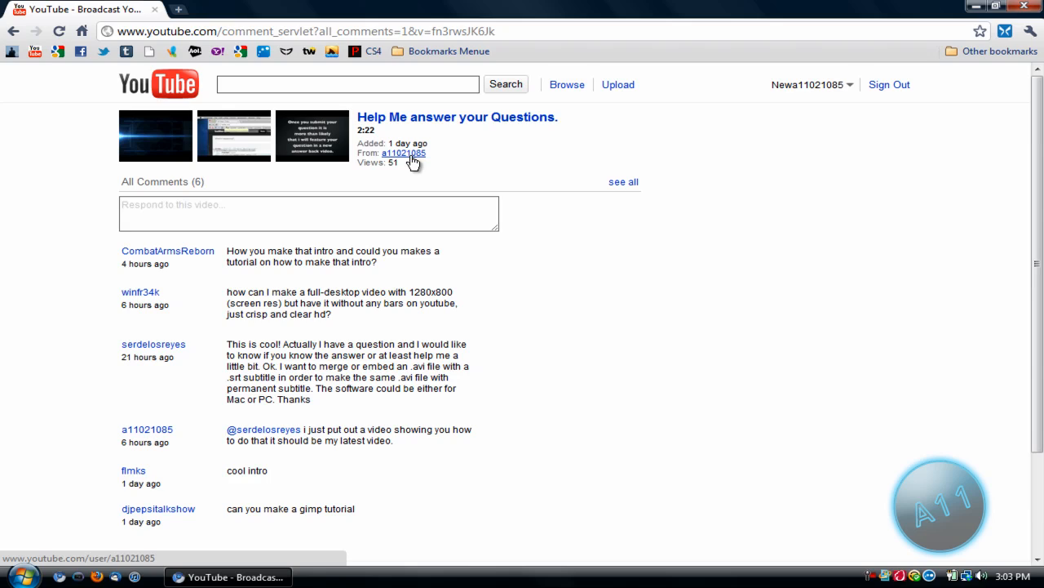
mouse_move(310, 302)
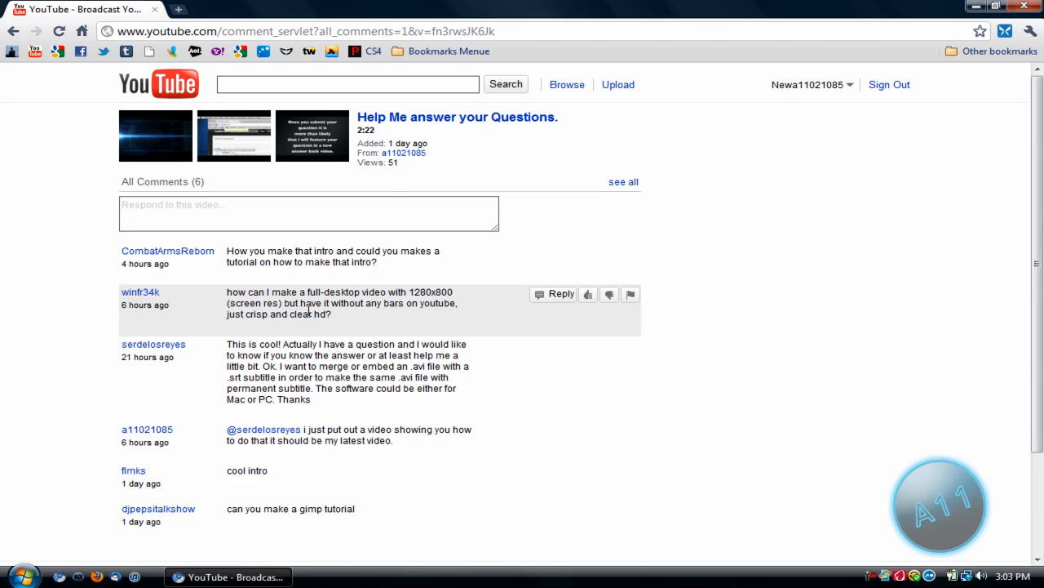